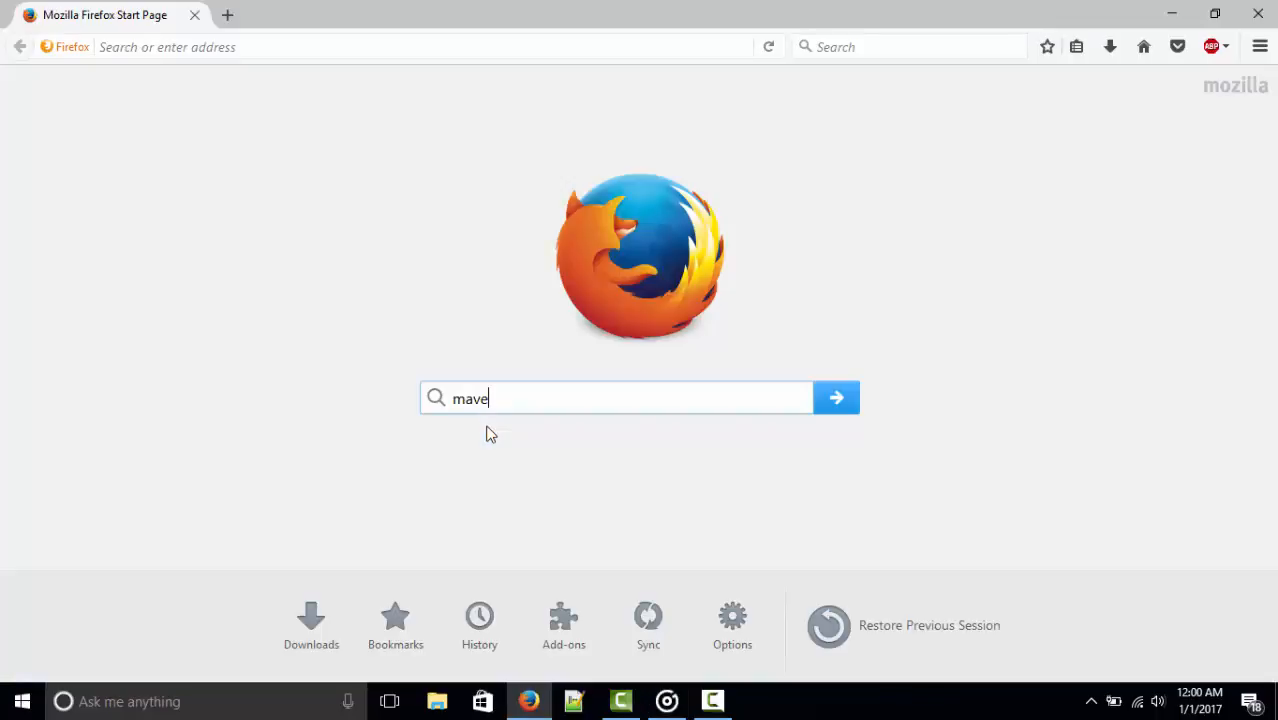
Download the MavensMate Desktop Windows setup .exe from the GitHub releases page and save it
left_click(836, 396)
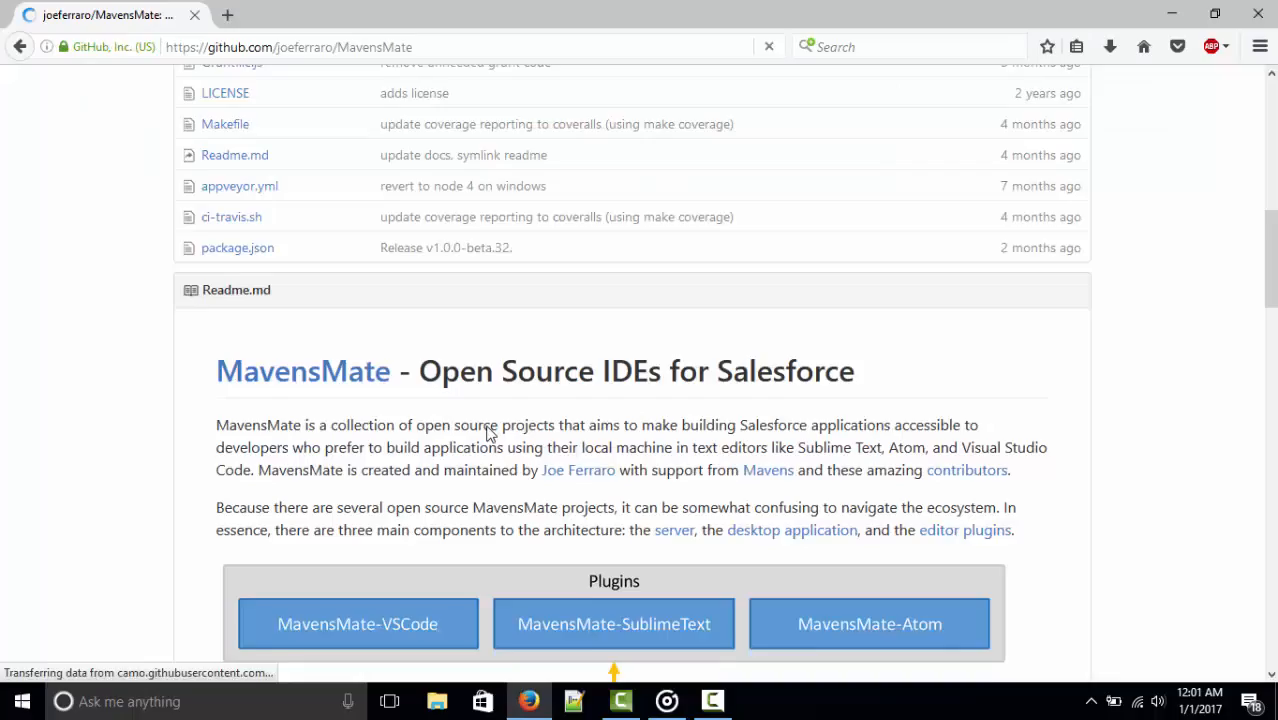
left_click(792, 530)
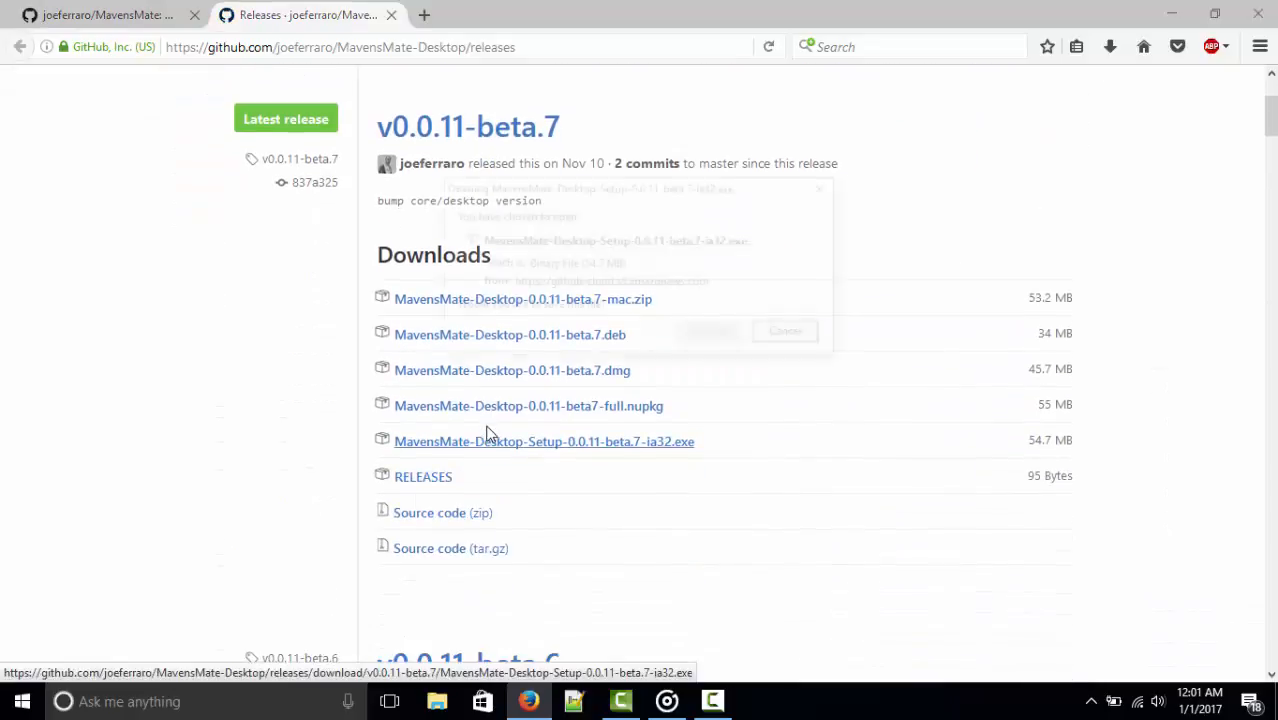
left_click(544, 442)
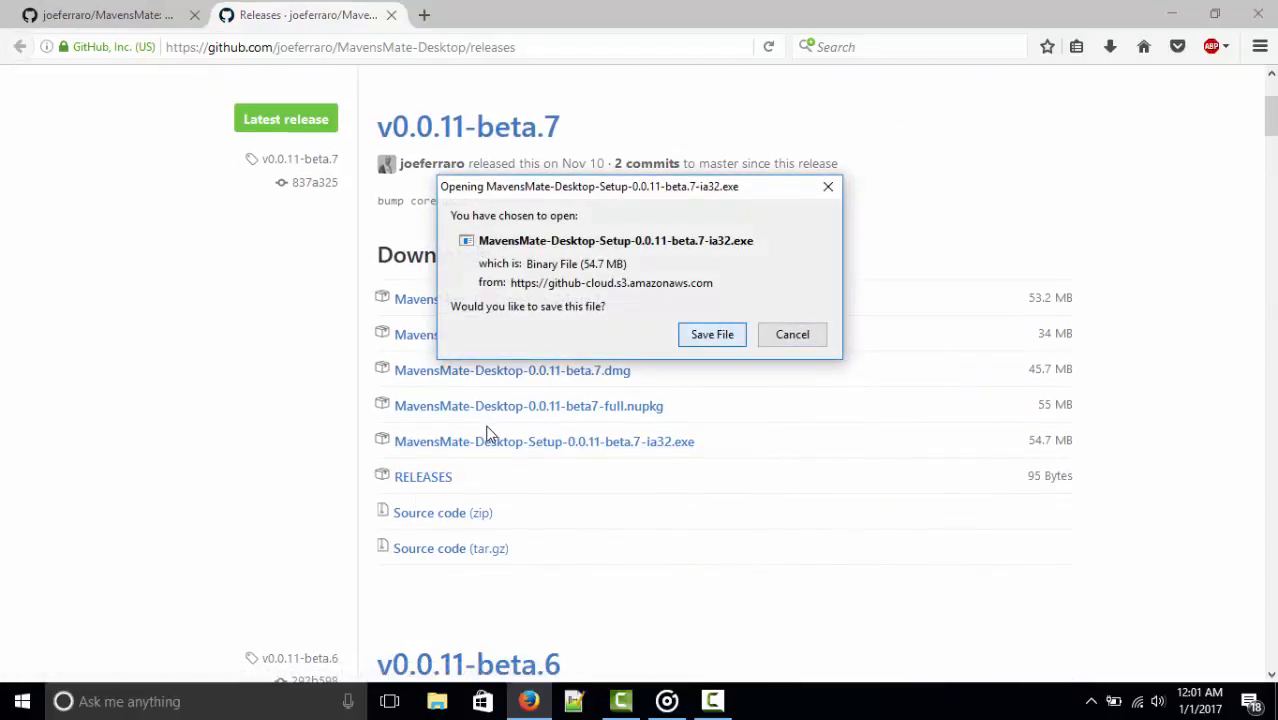
left_click(792, 334)
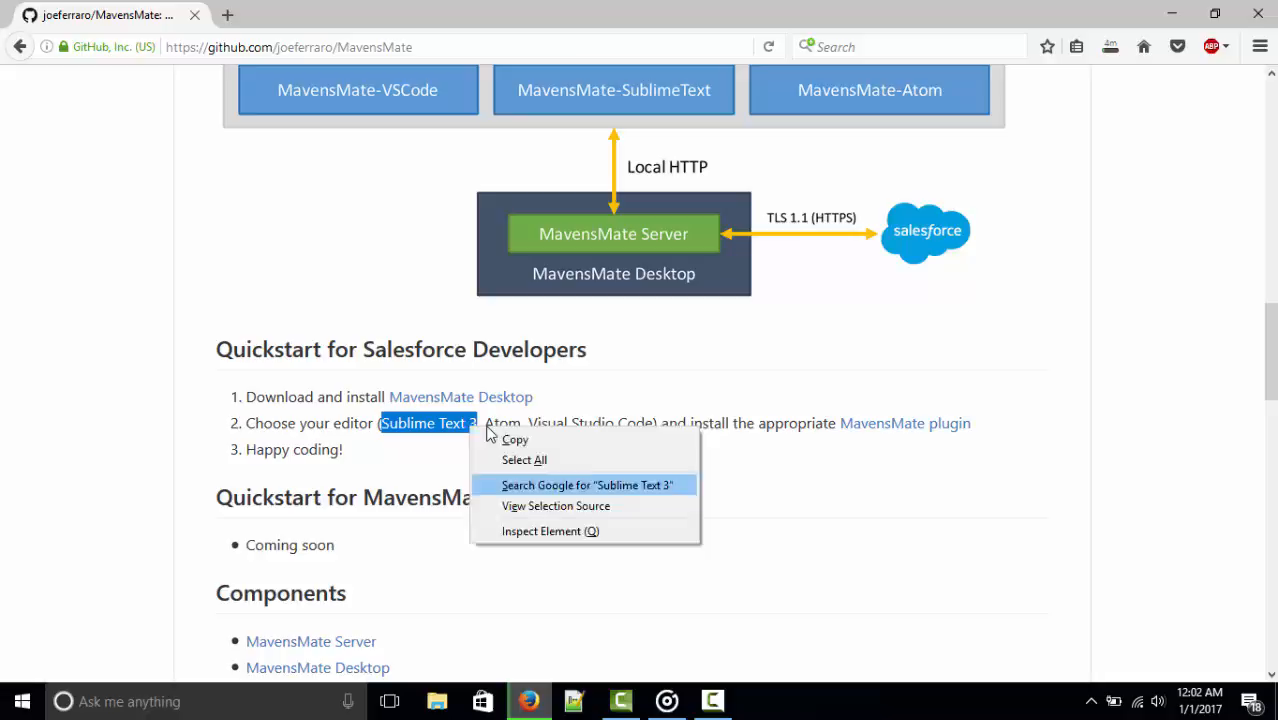
Download Sublime Text 3 Windows 64 bit from sublimetext.com, run its installer and finish setup
left_click(588, 486)
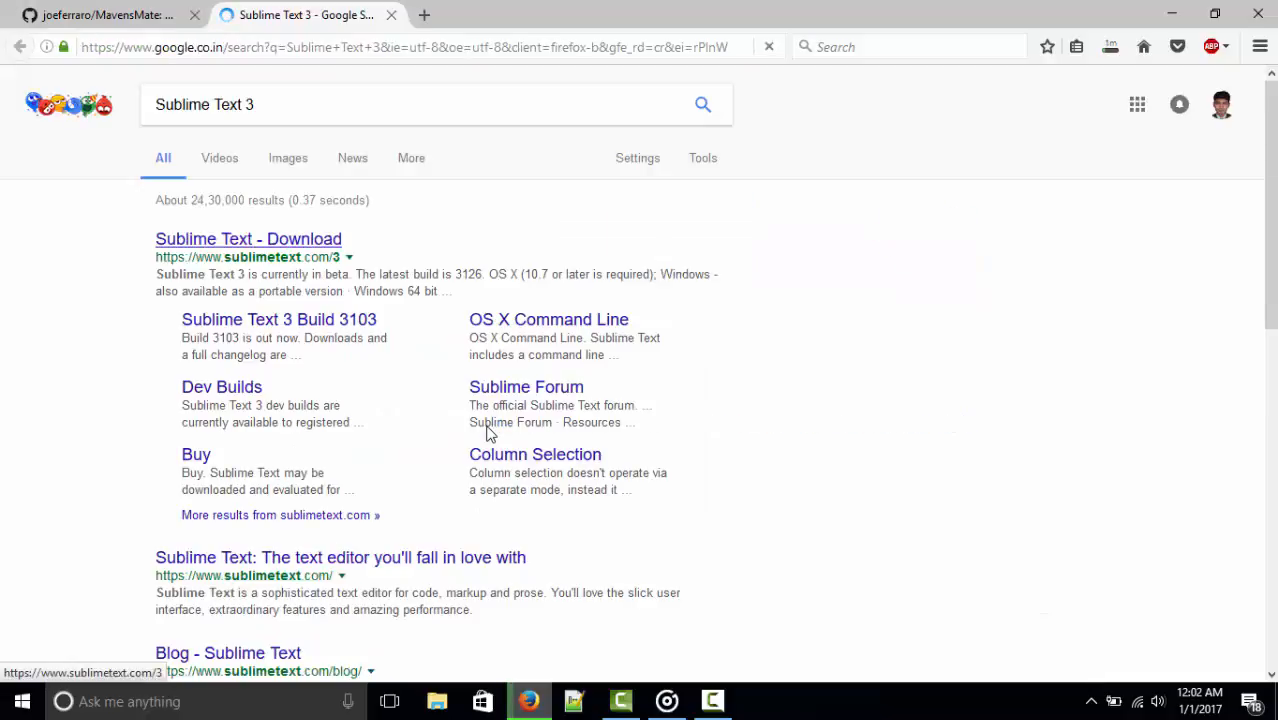
left_click(248, 238)
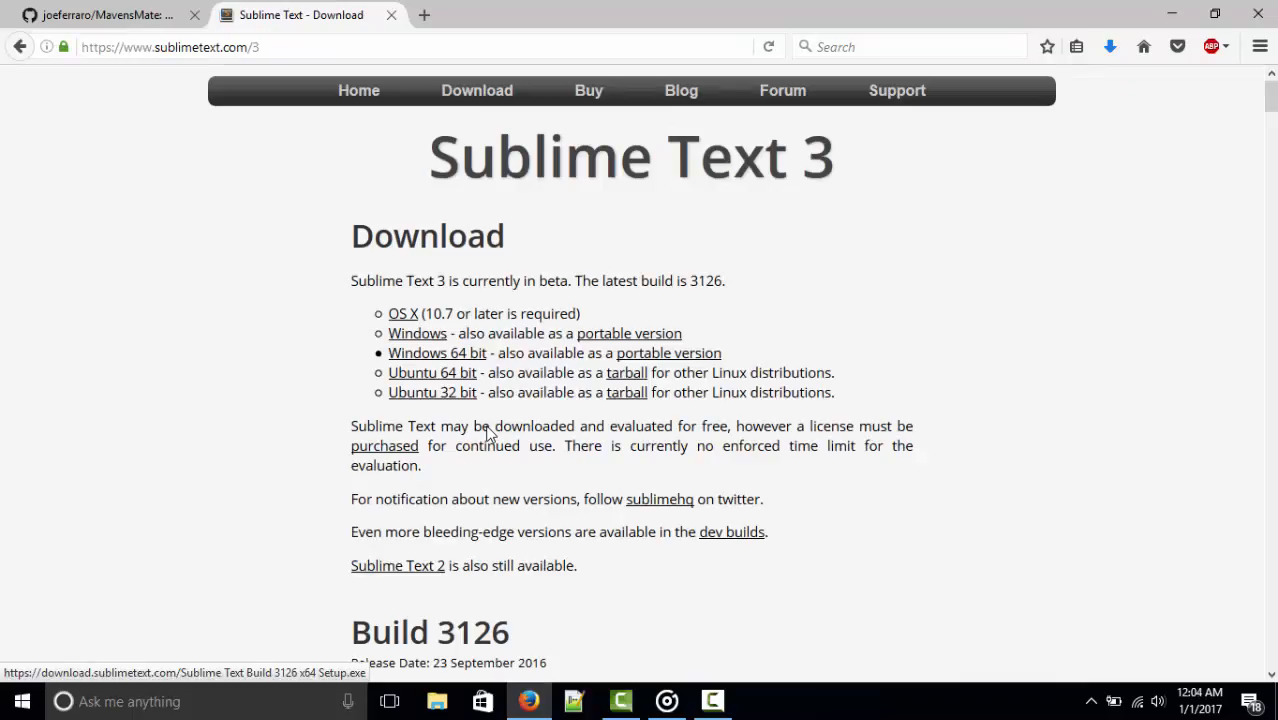
left_click(436, 352)
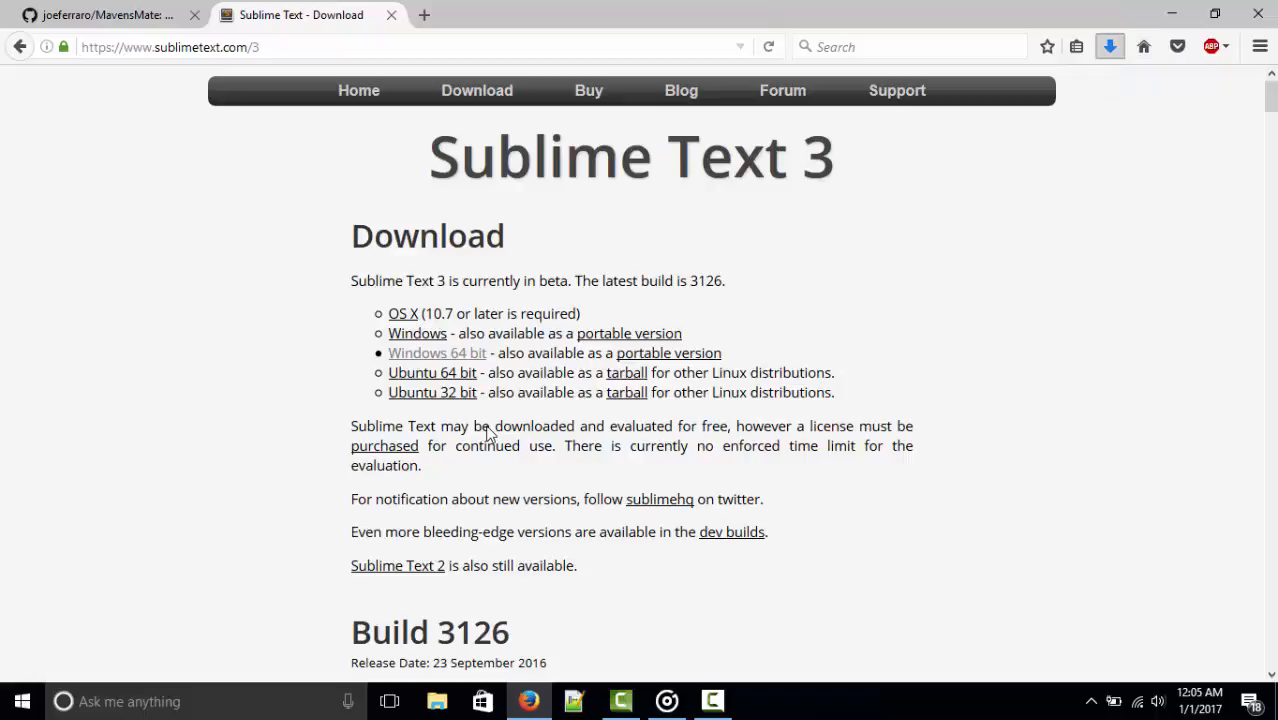
left_click(1110, 46)
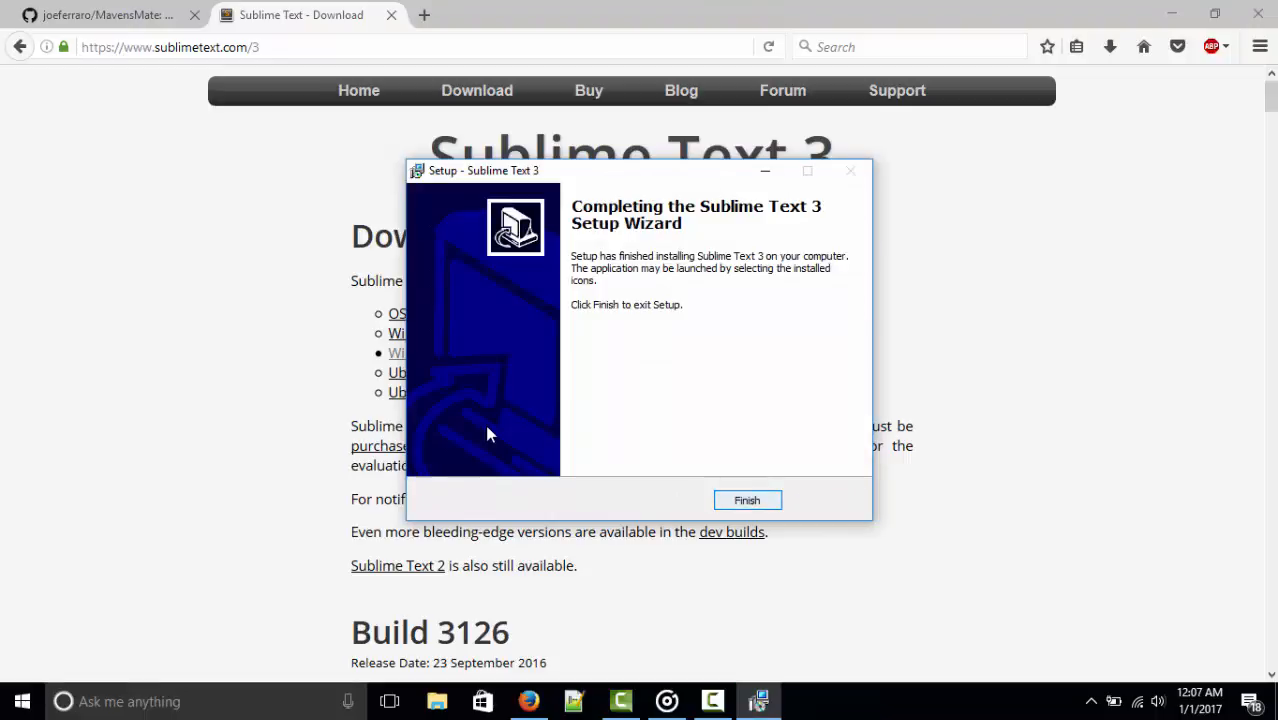
left_click(748, 500)
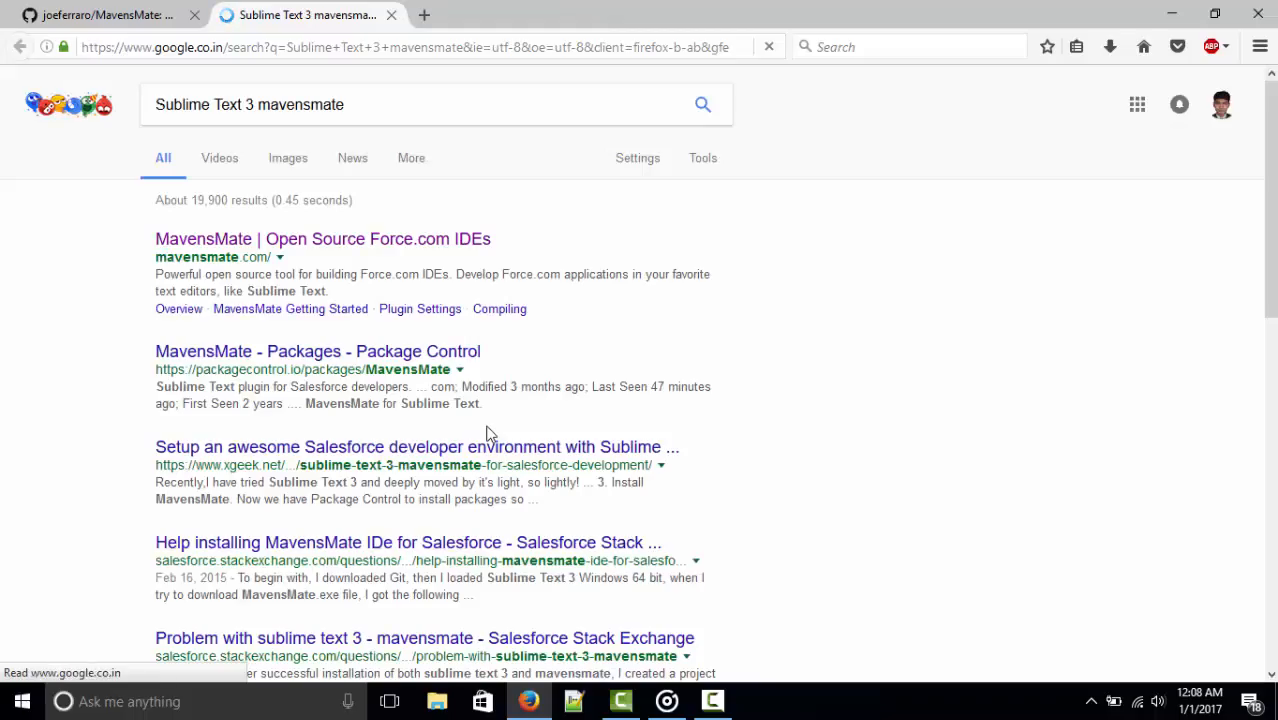
Open the Package Control page for the MavensMate Sublime Text plugin
left_click(316, 352)
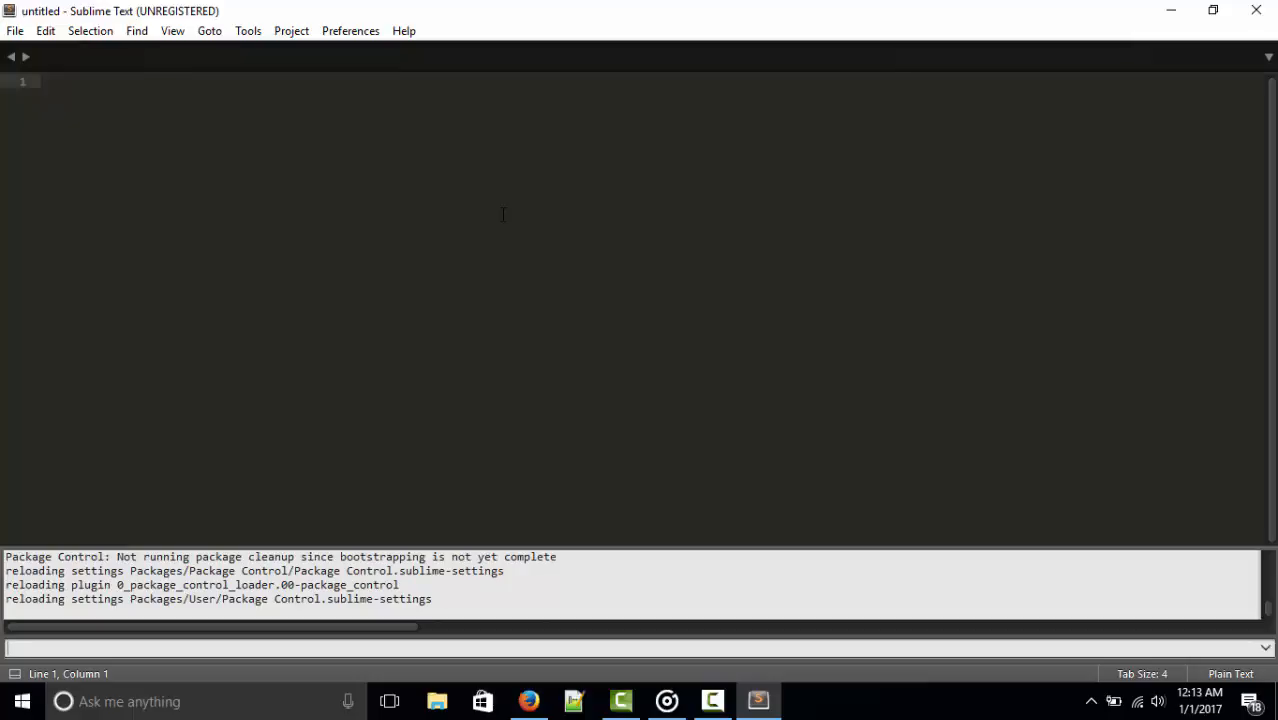
Bring up the command palette and search 'ins' for Package Control: Install Package
left_click(246, 30)
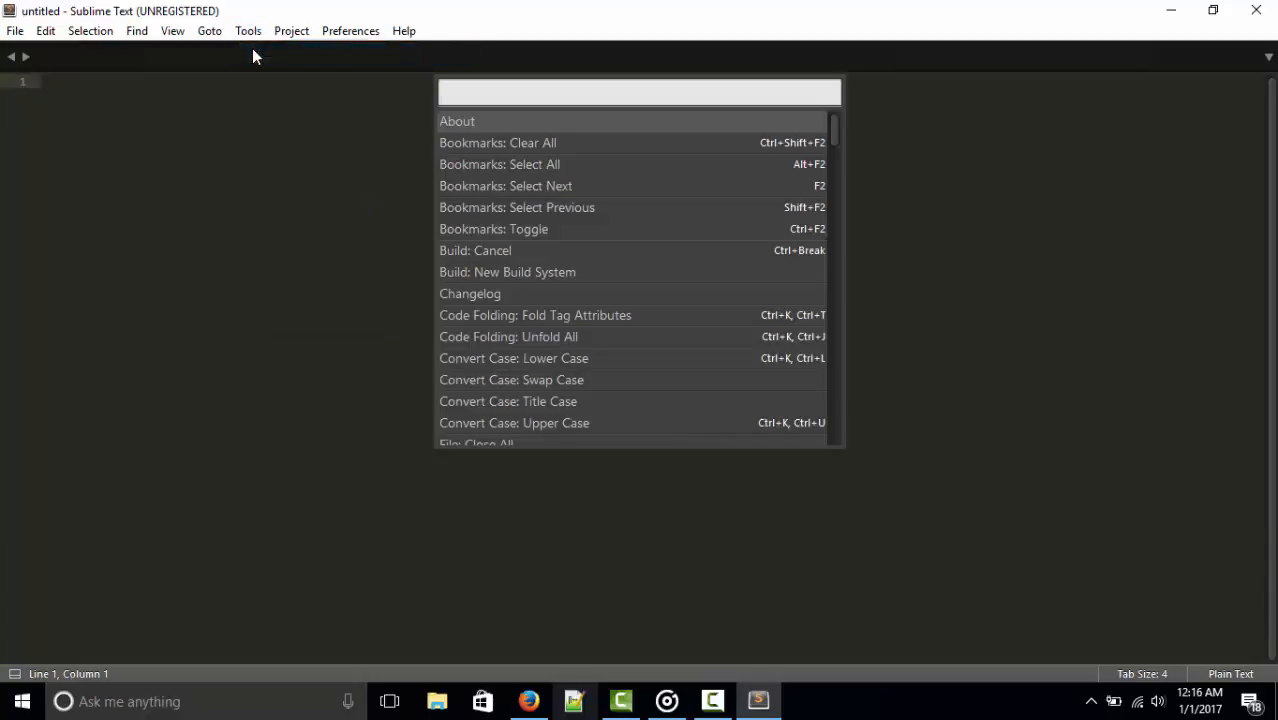
type("ins")
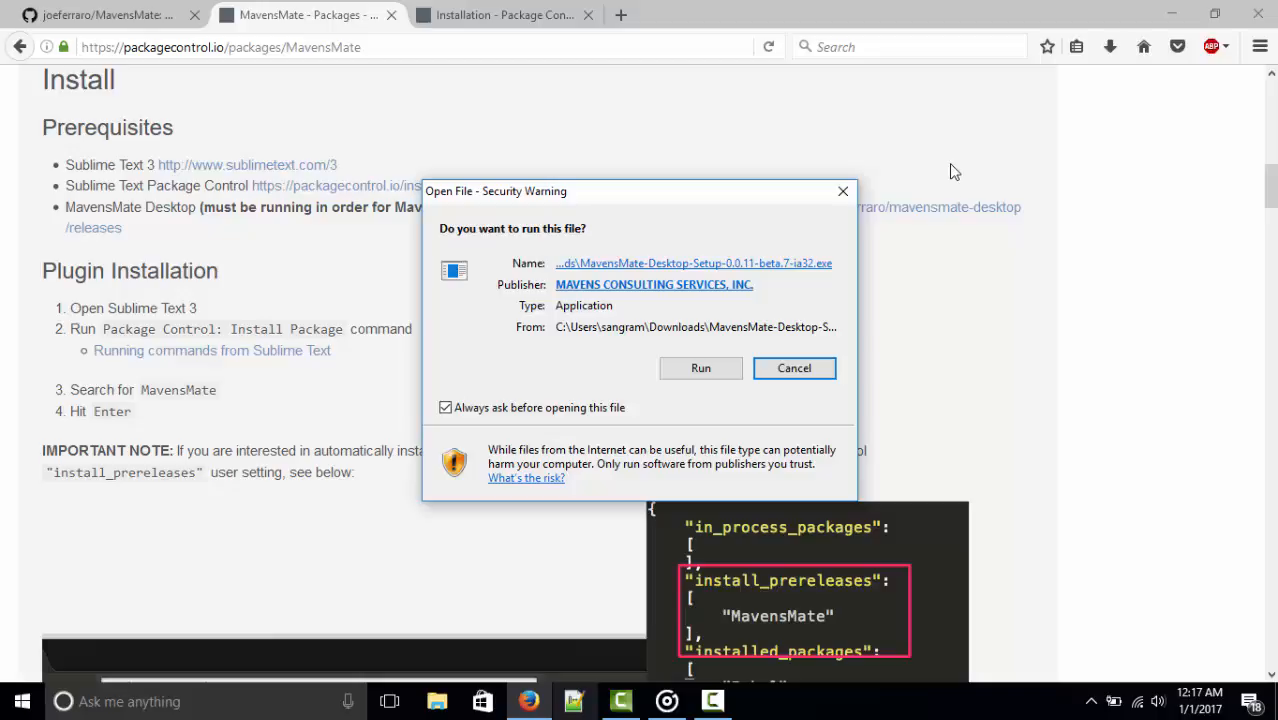
Run MavensMate Desktop, connect and authorize the production Salesforce org, and create the project
left_click(794, 368)
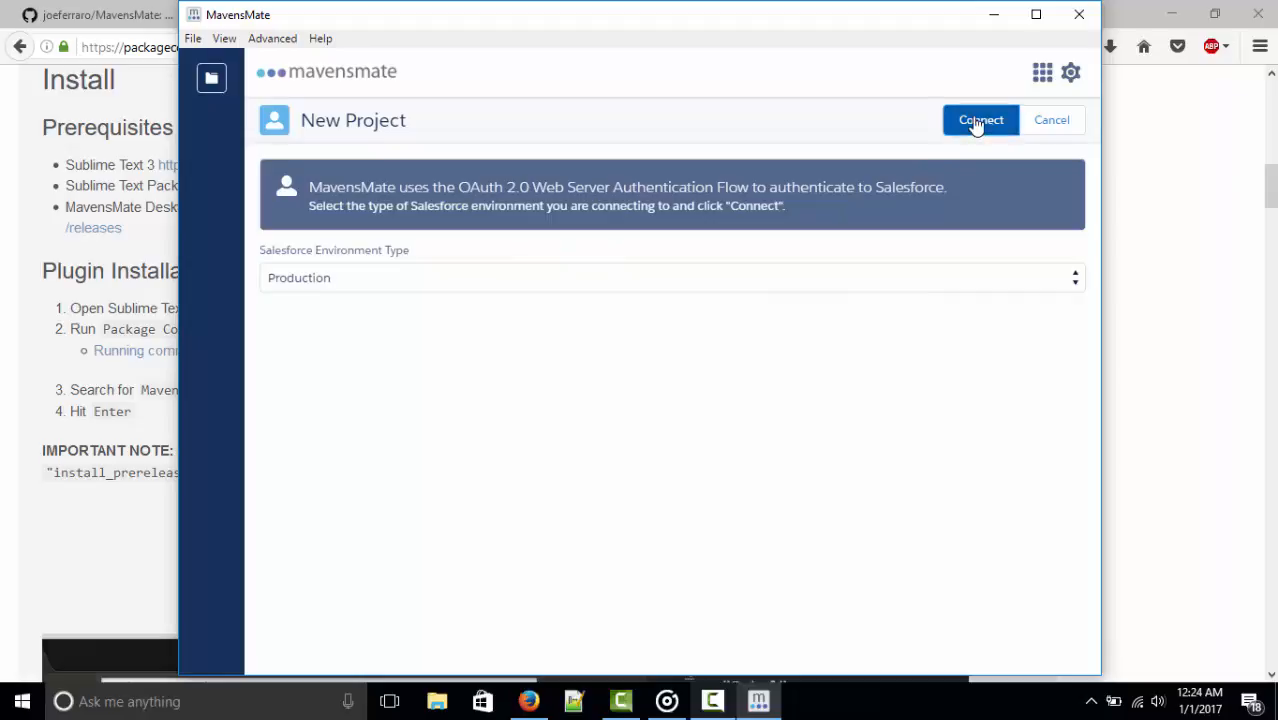
left_click(980, 120)
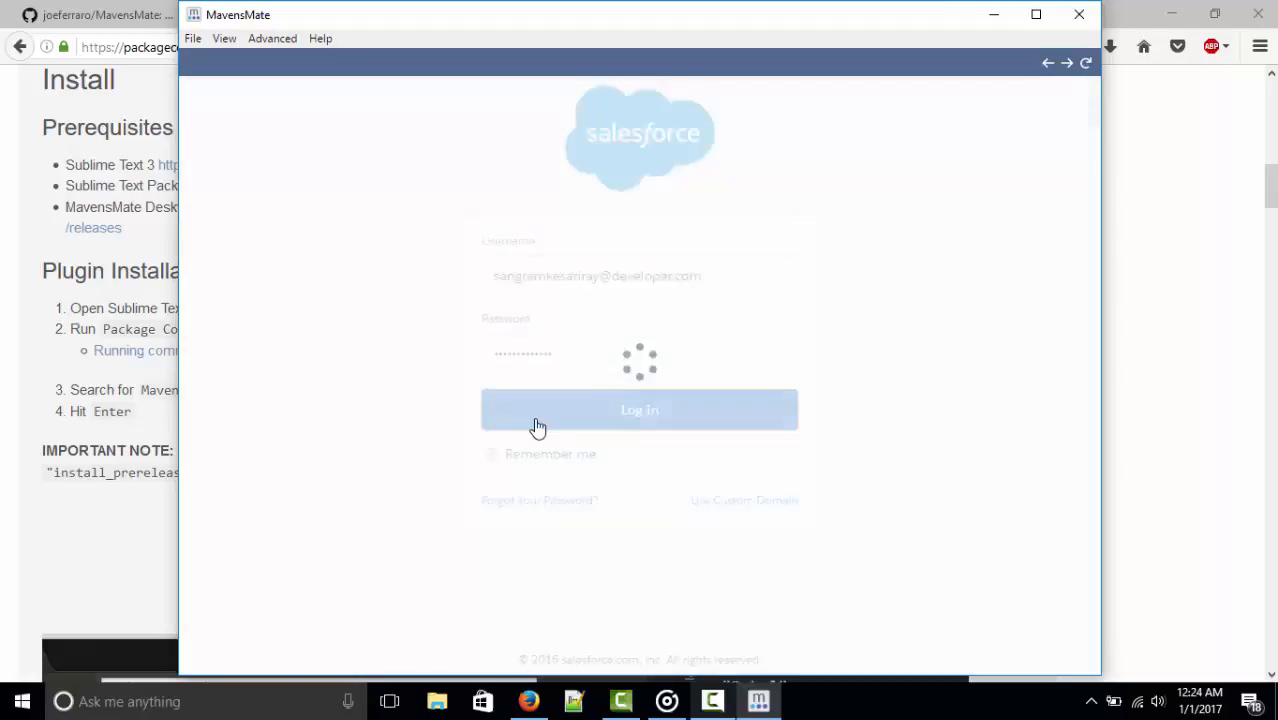
left_click(640, 410)
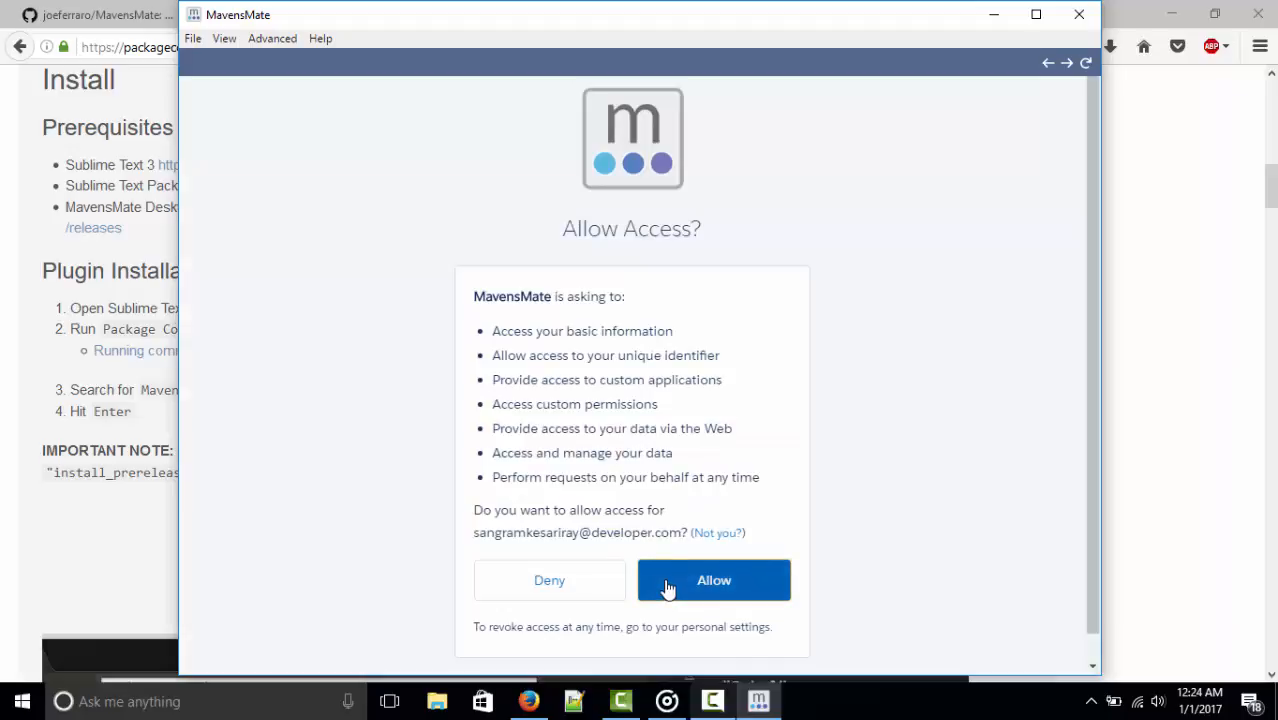
left_click(712, 580)
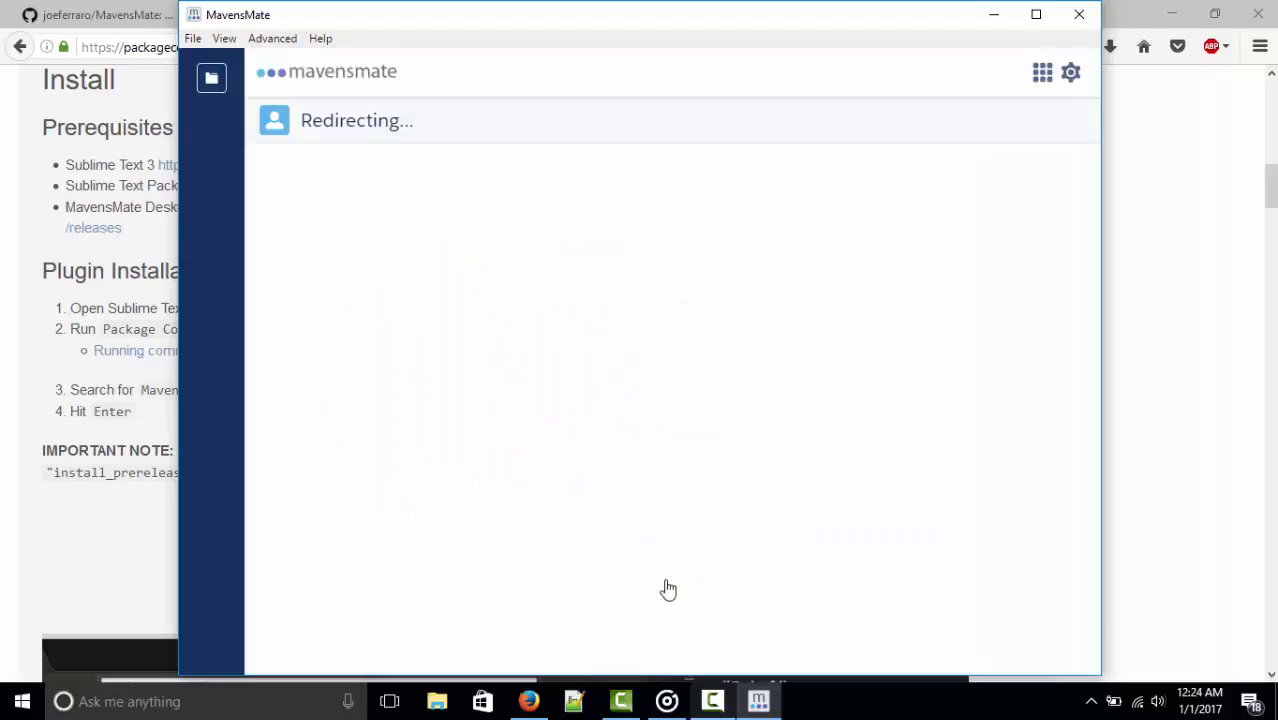
left_click(966, 120)
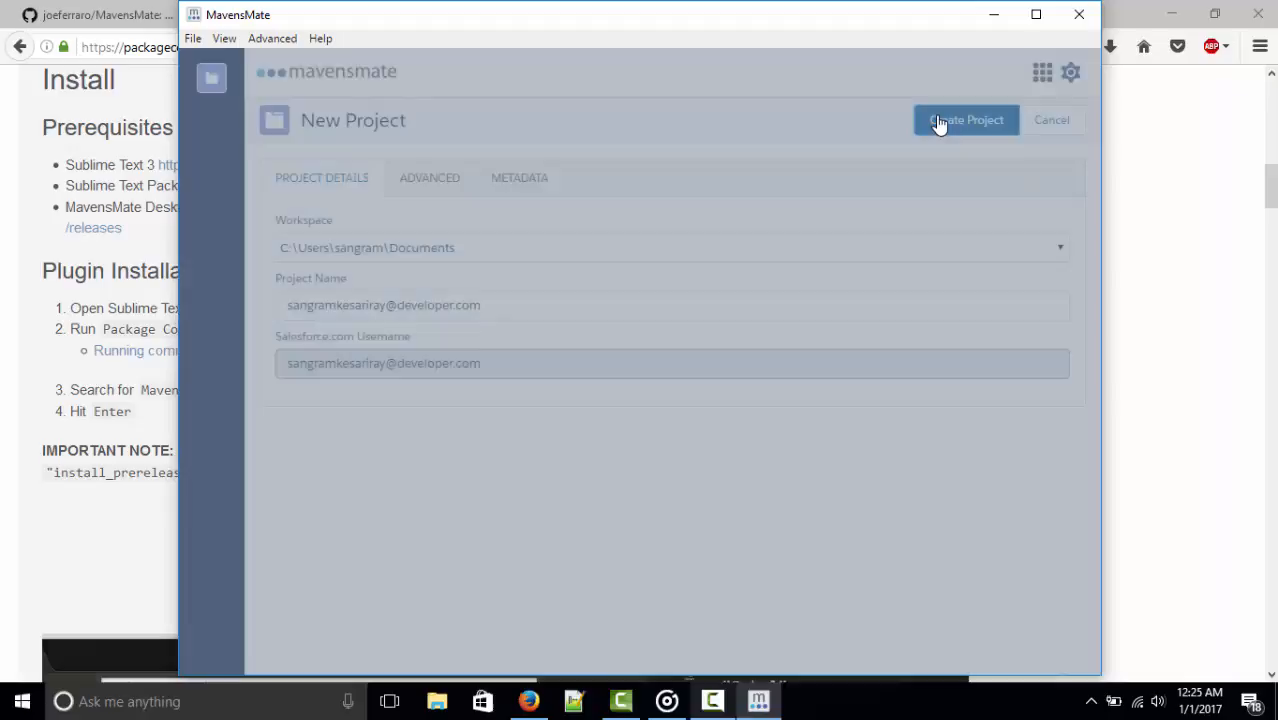
left_click(964, 120)
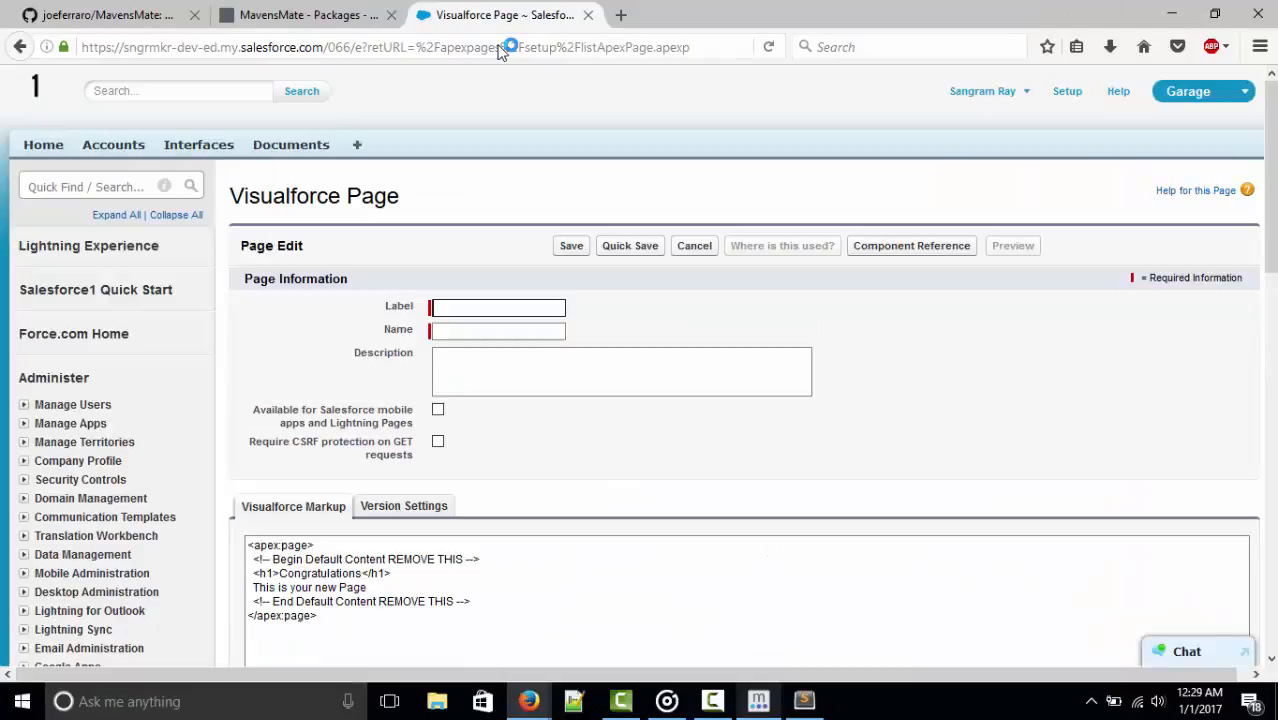
Name the new Visualforce page MavensMateTest for its label and name
type("M")
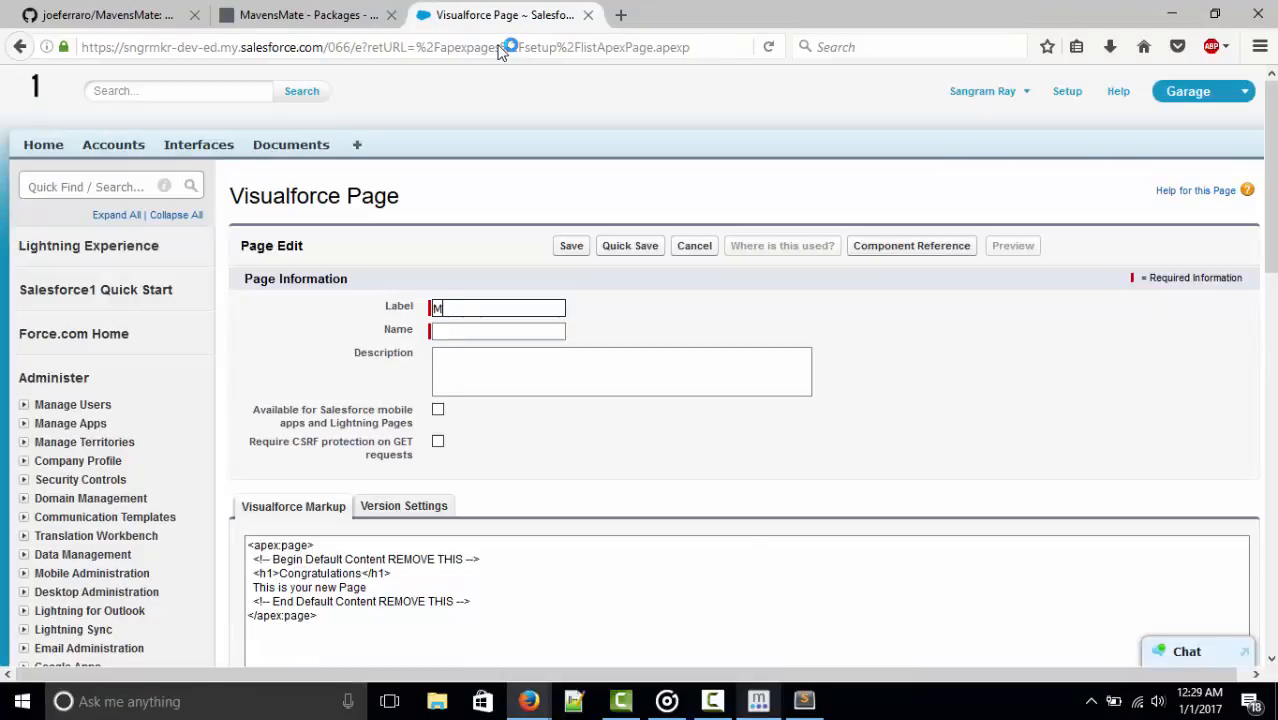
type("ave")
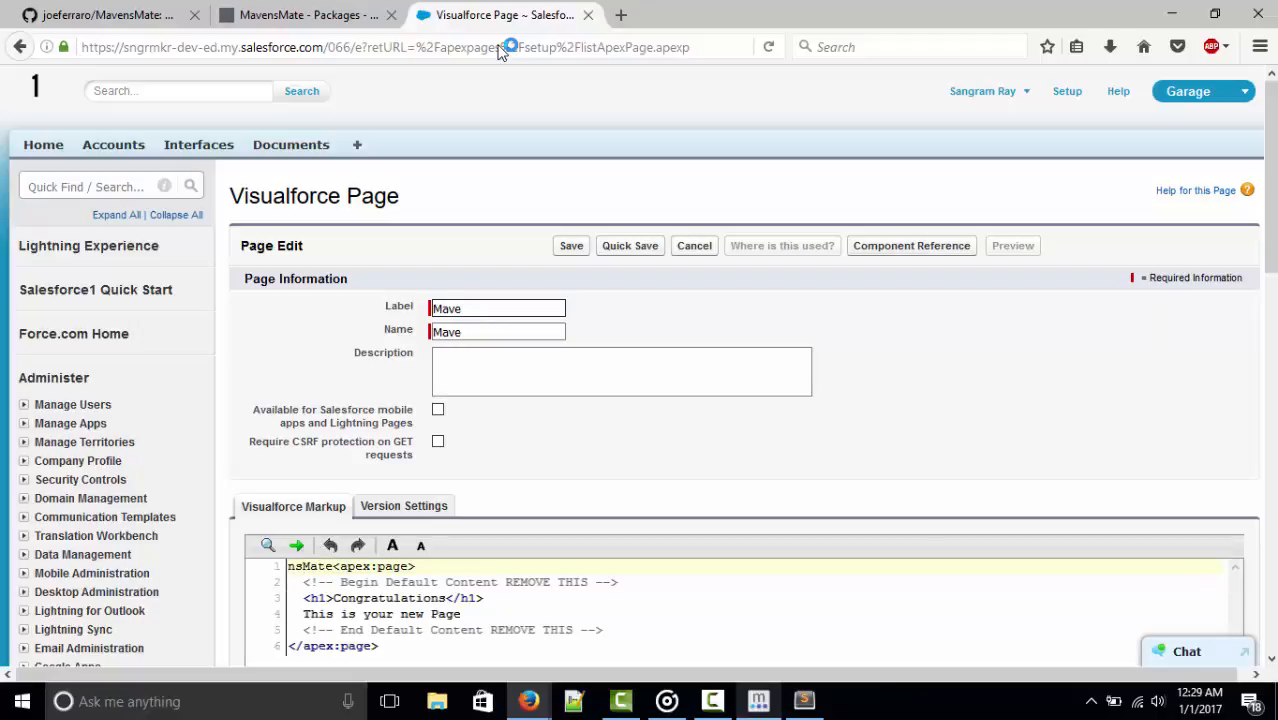
type("nsMate")
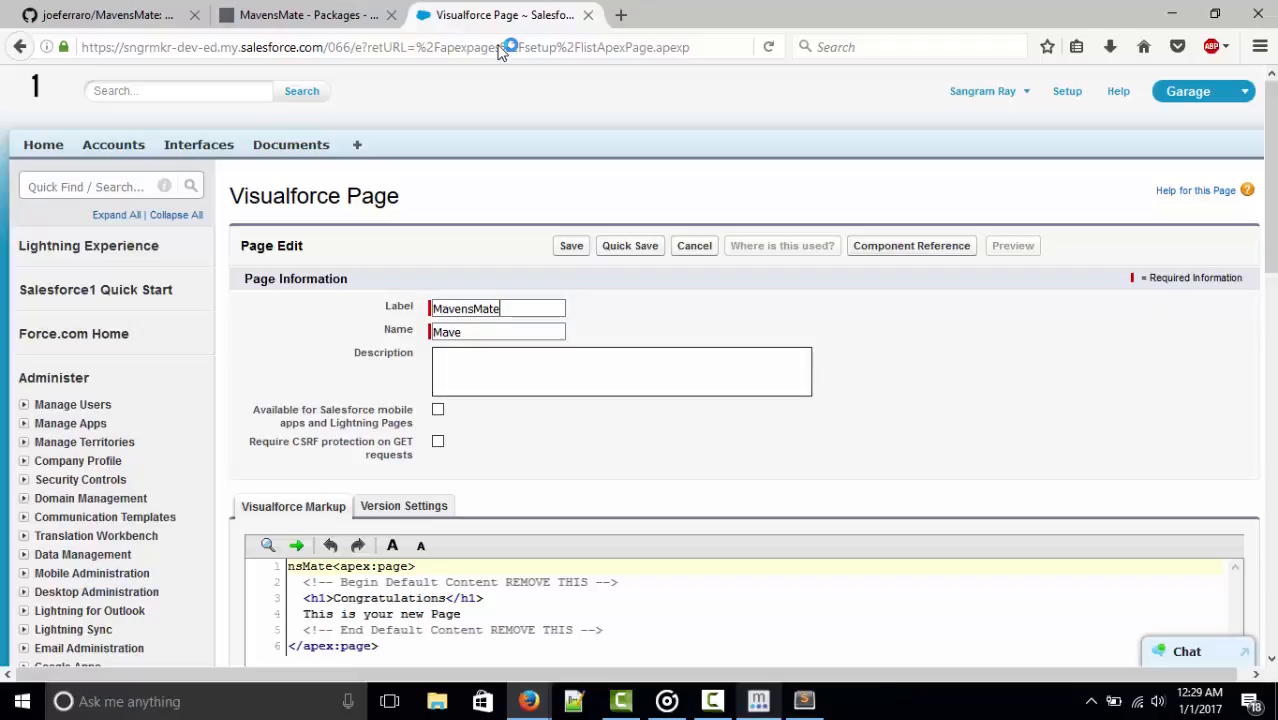
type("Test")
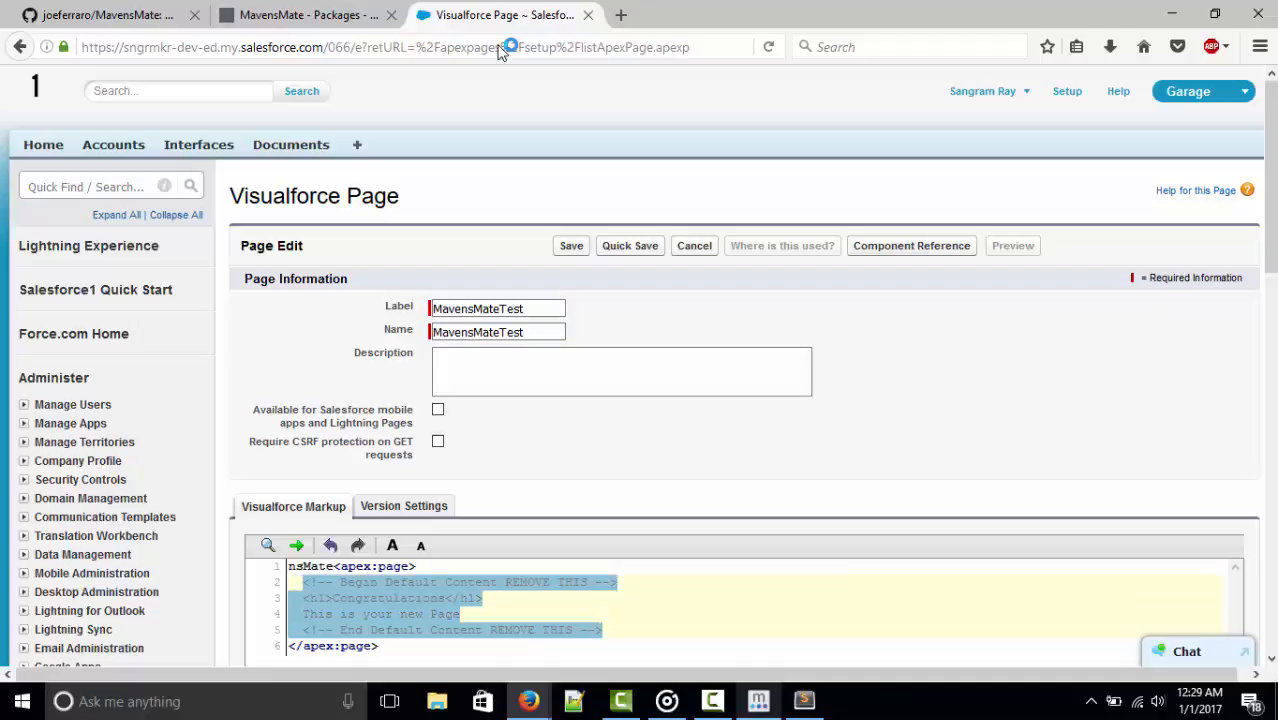
Replace the default markup with 'Hello from MavensMate' and save the page
key("Delete")
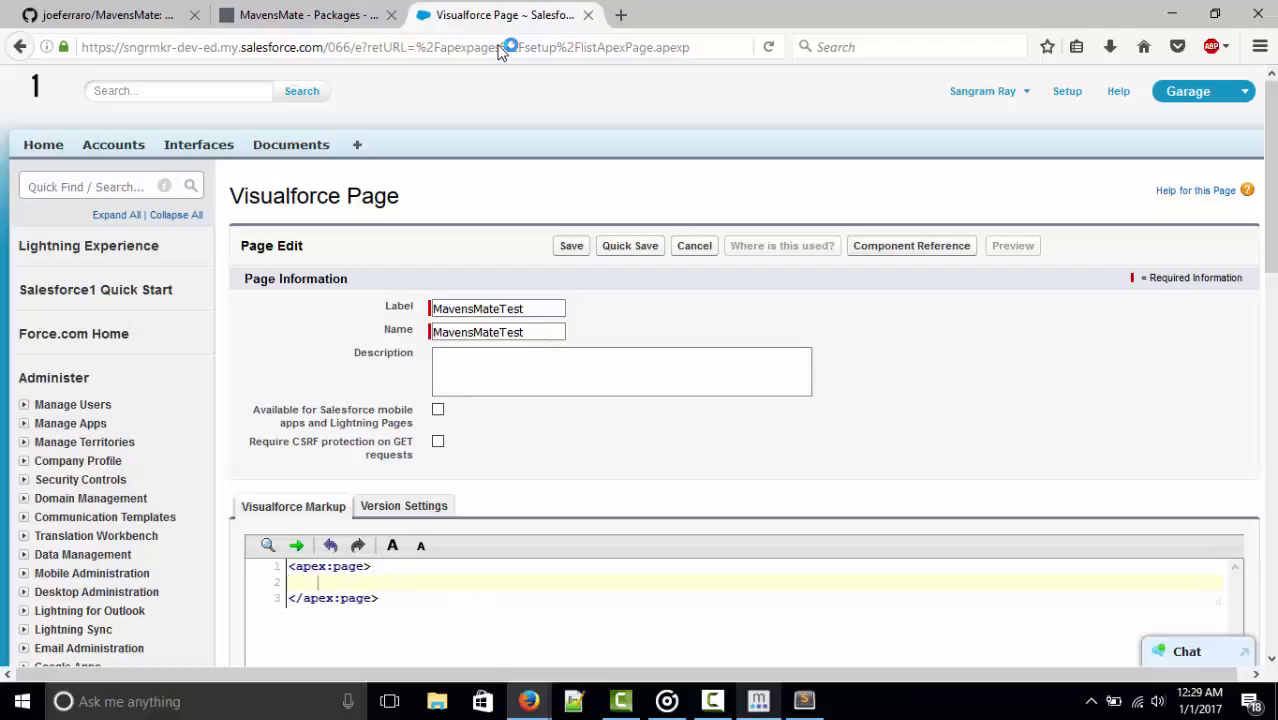
type("Hello from")
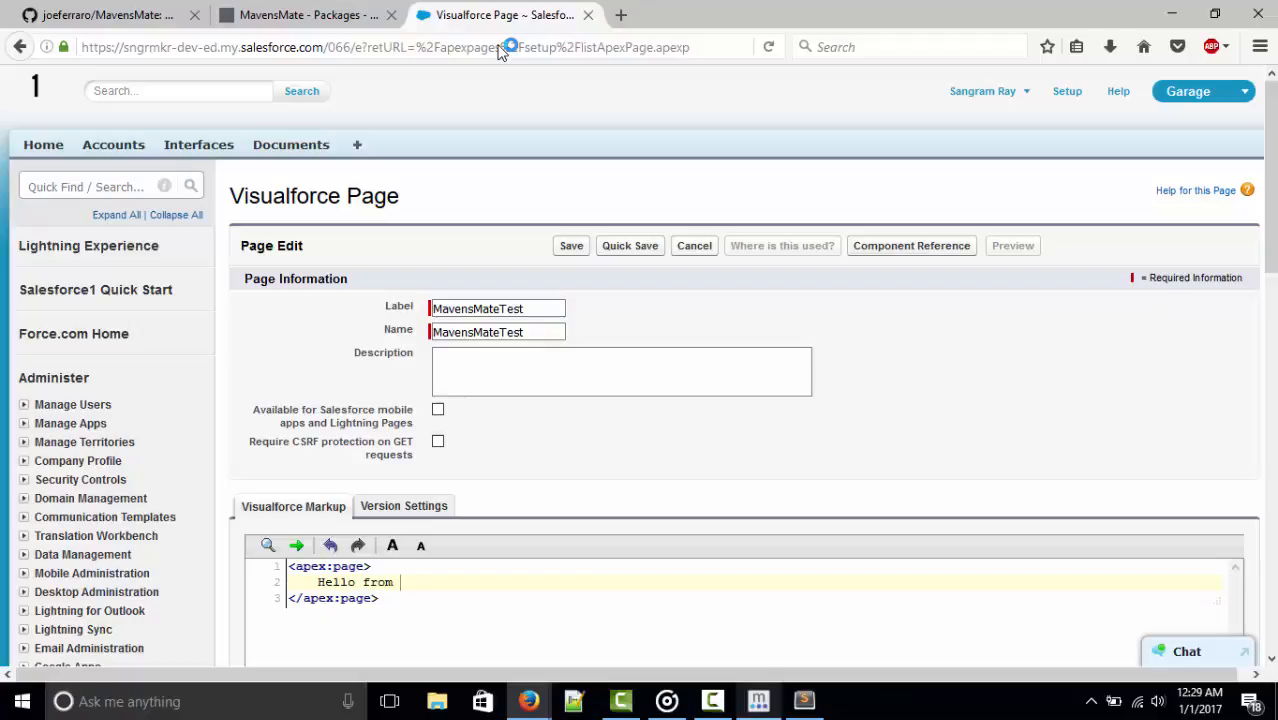
type("MavensMateTest")
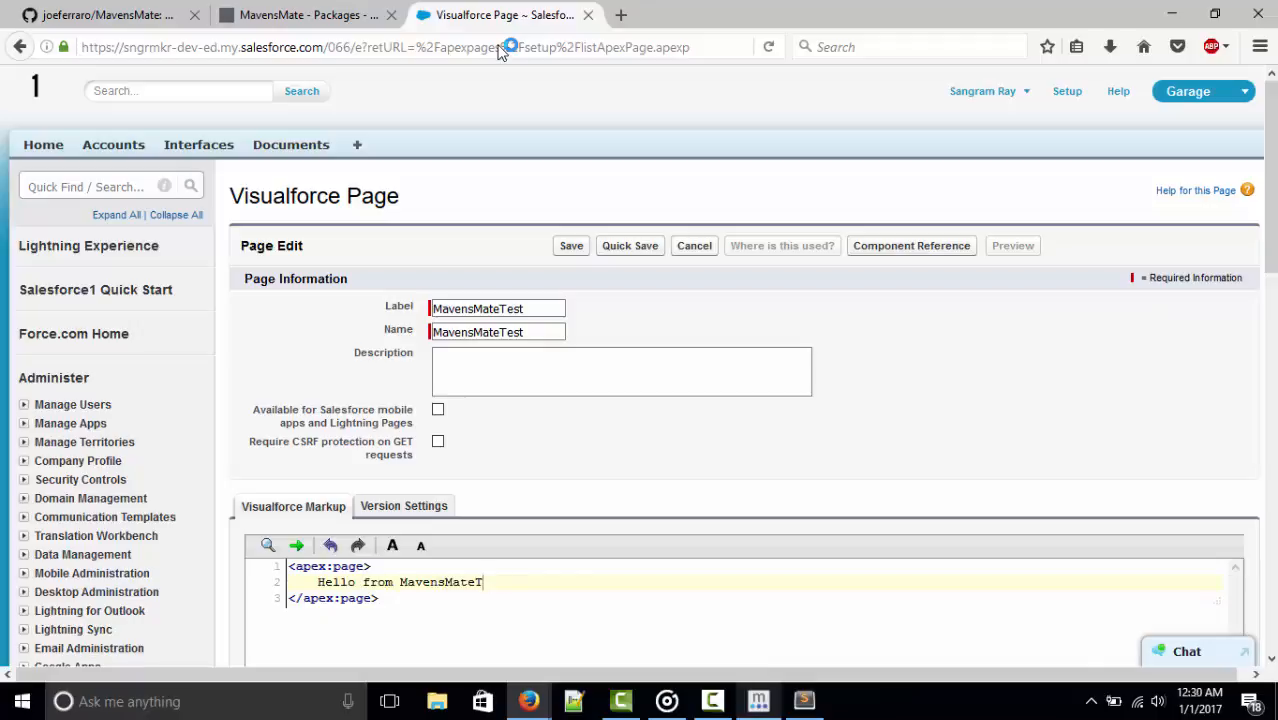
key("Backspace")
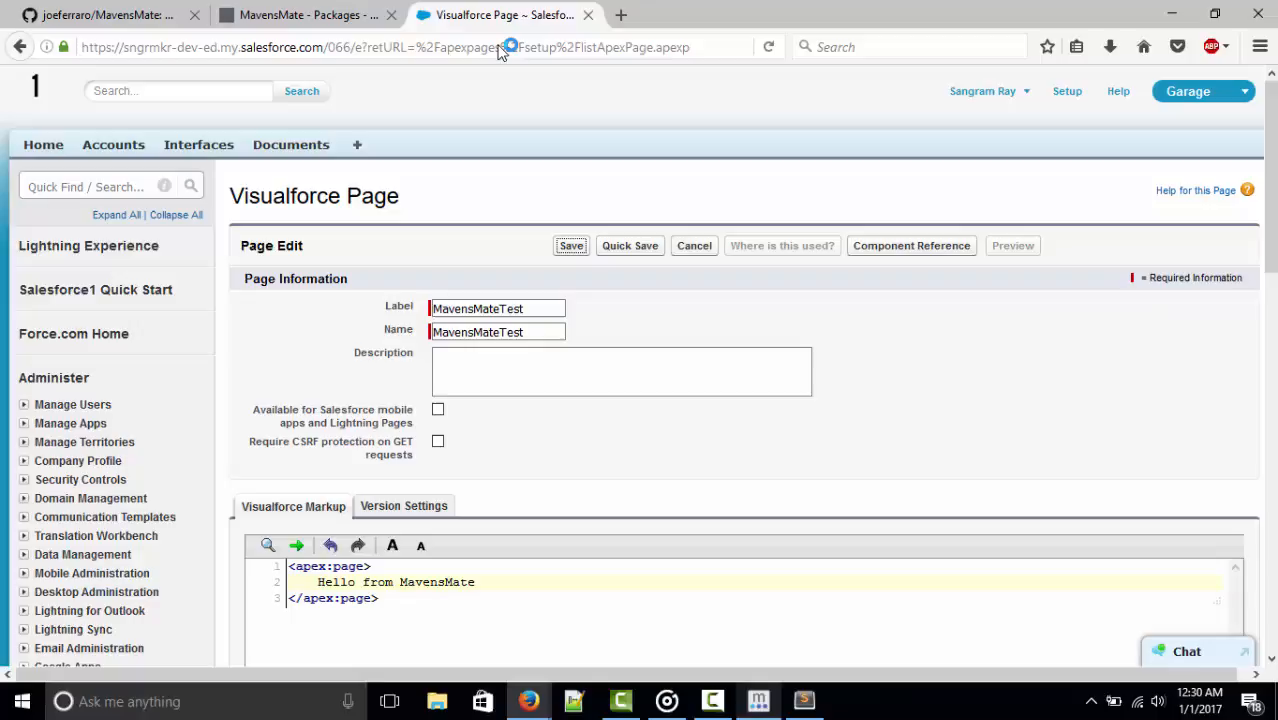
left_click(572, 244)
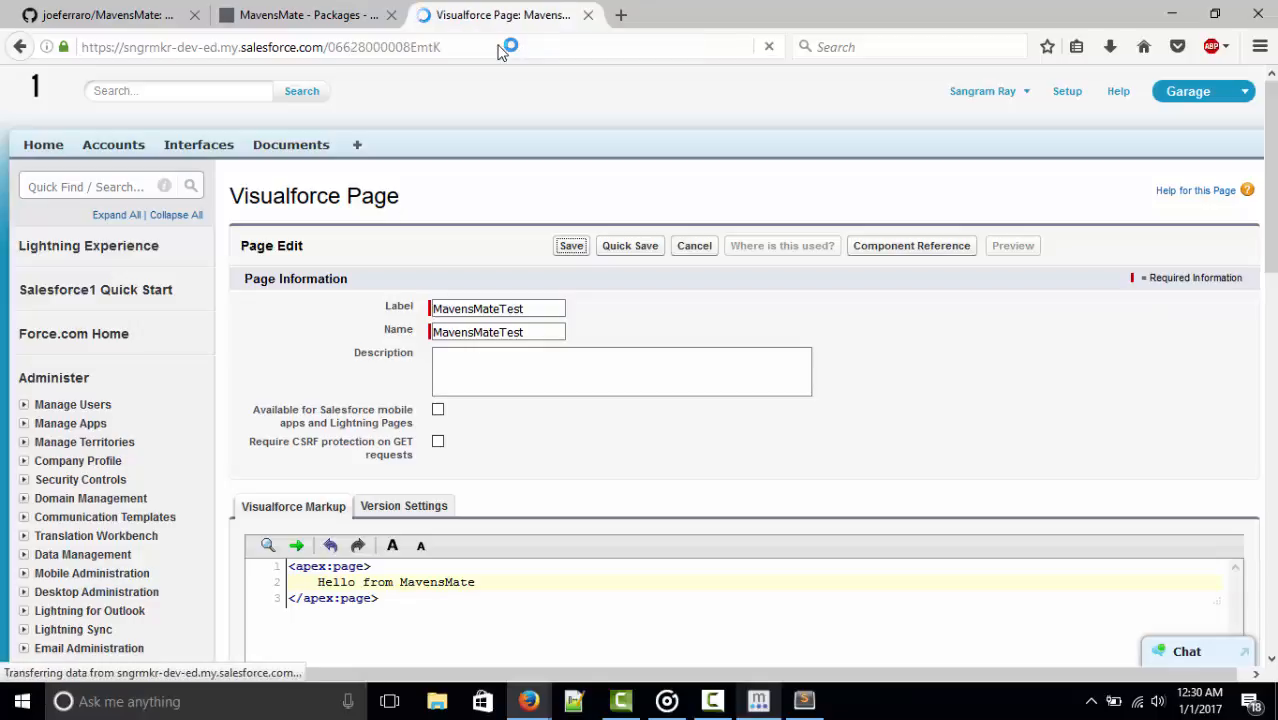
left_click(572, 244)
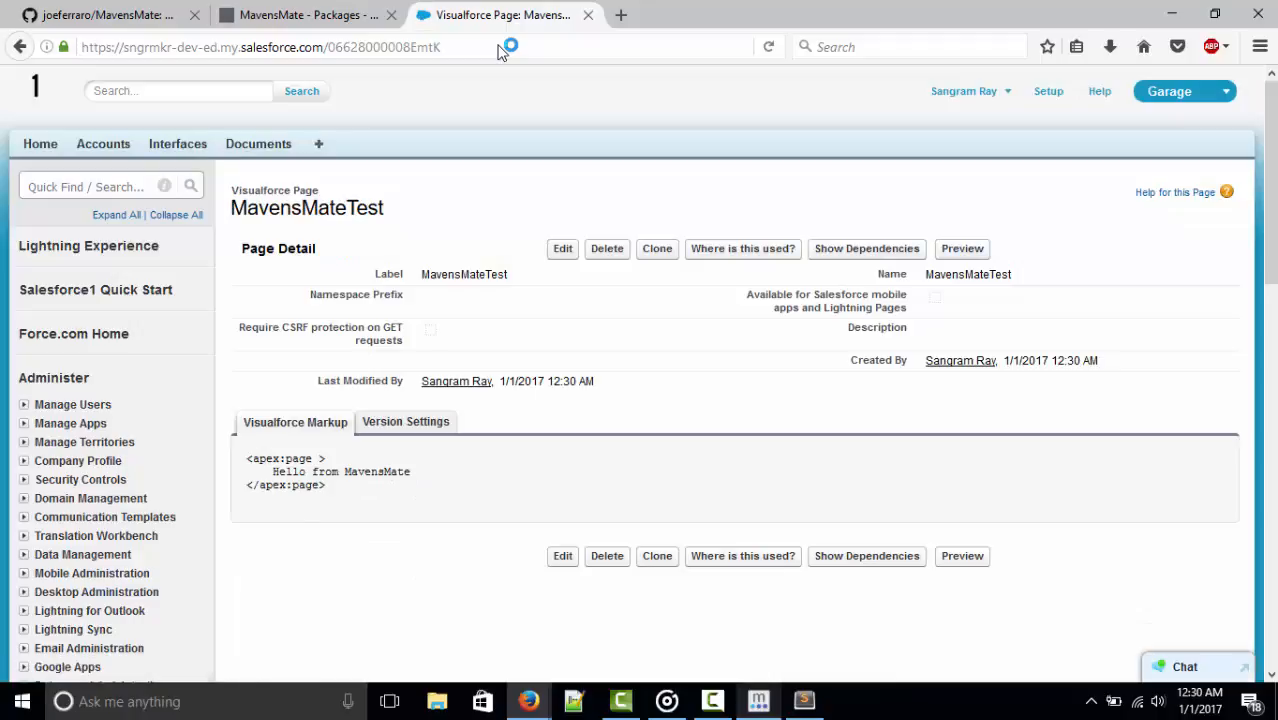
left_click(960, 248)
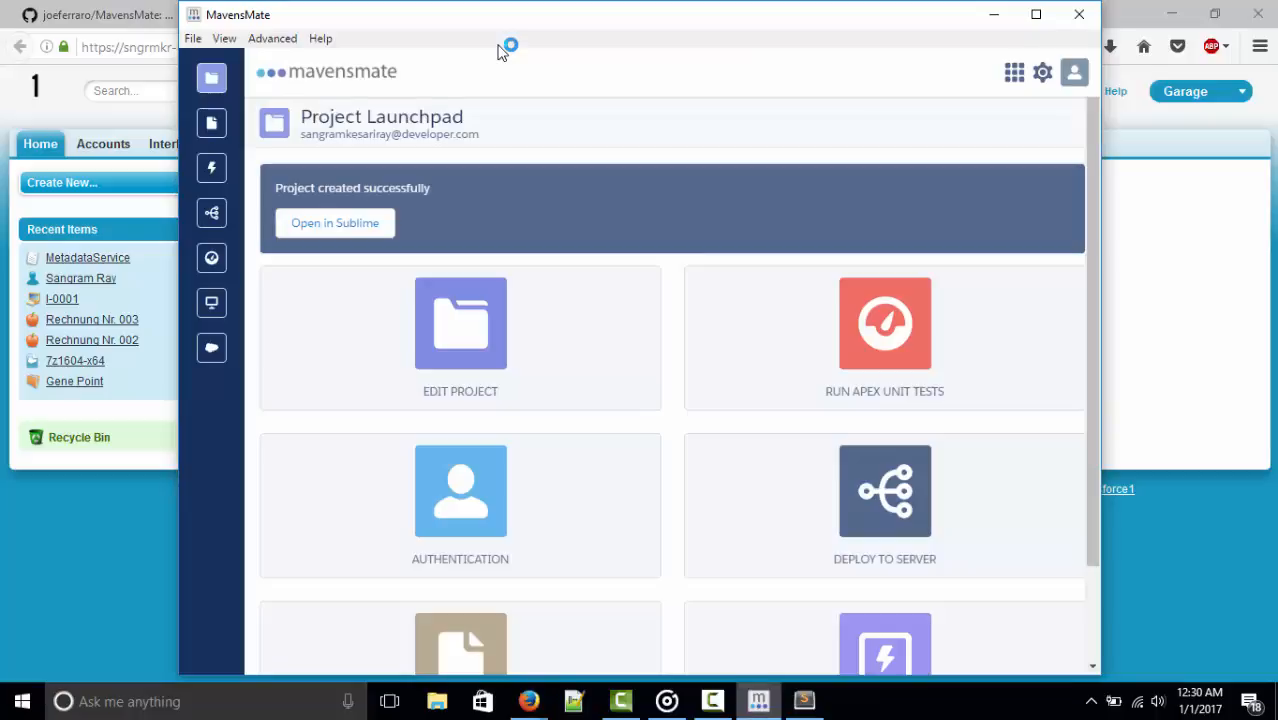
Add the MavensMateTest ApexPage to the project metadata and update the project
left_click(460, 324)
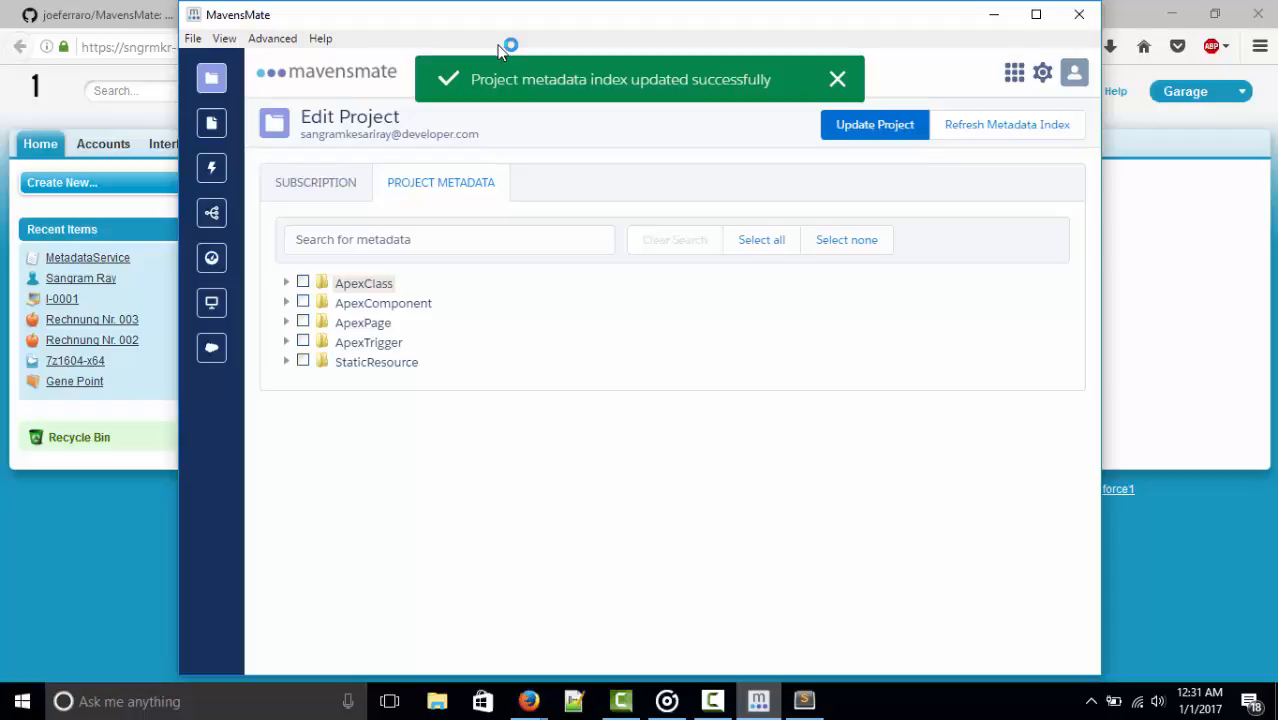
left_click(836, 80)
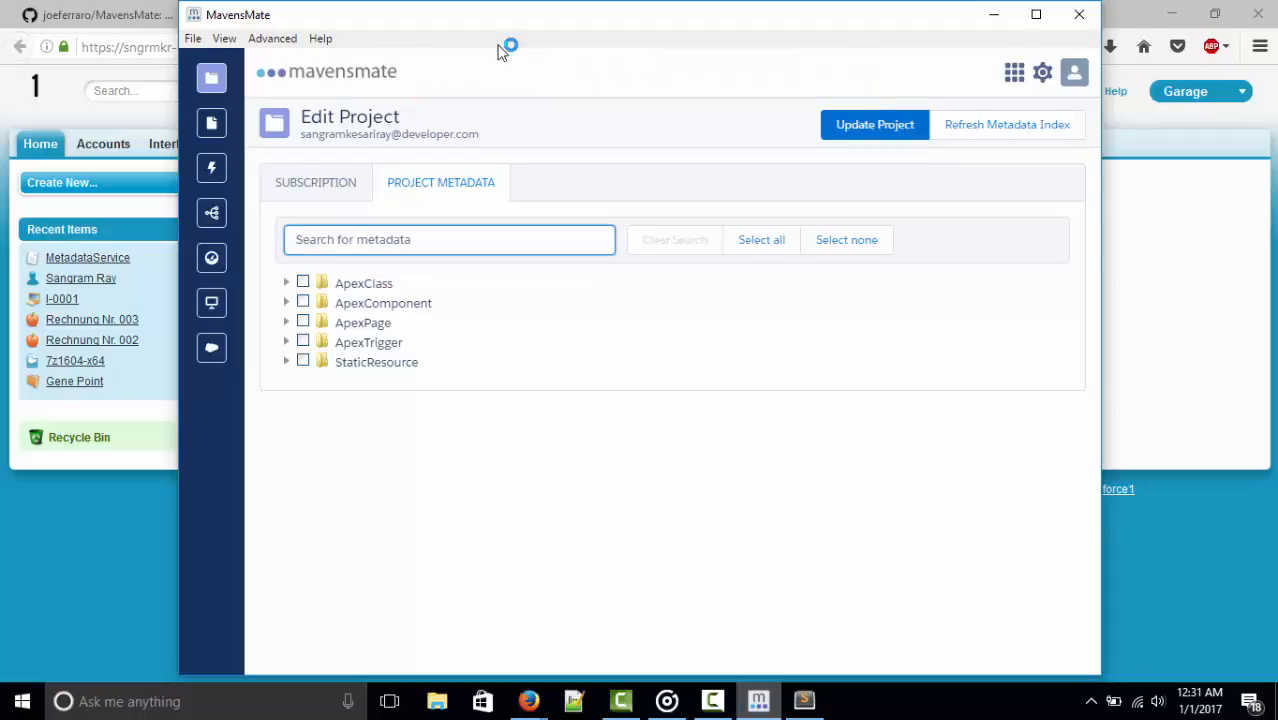
type("MavensMateTest")
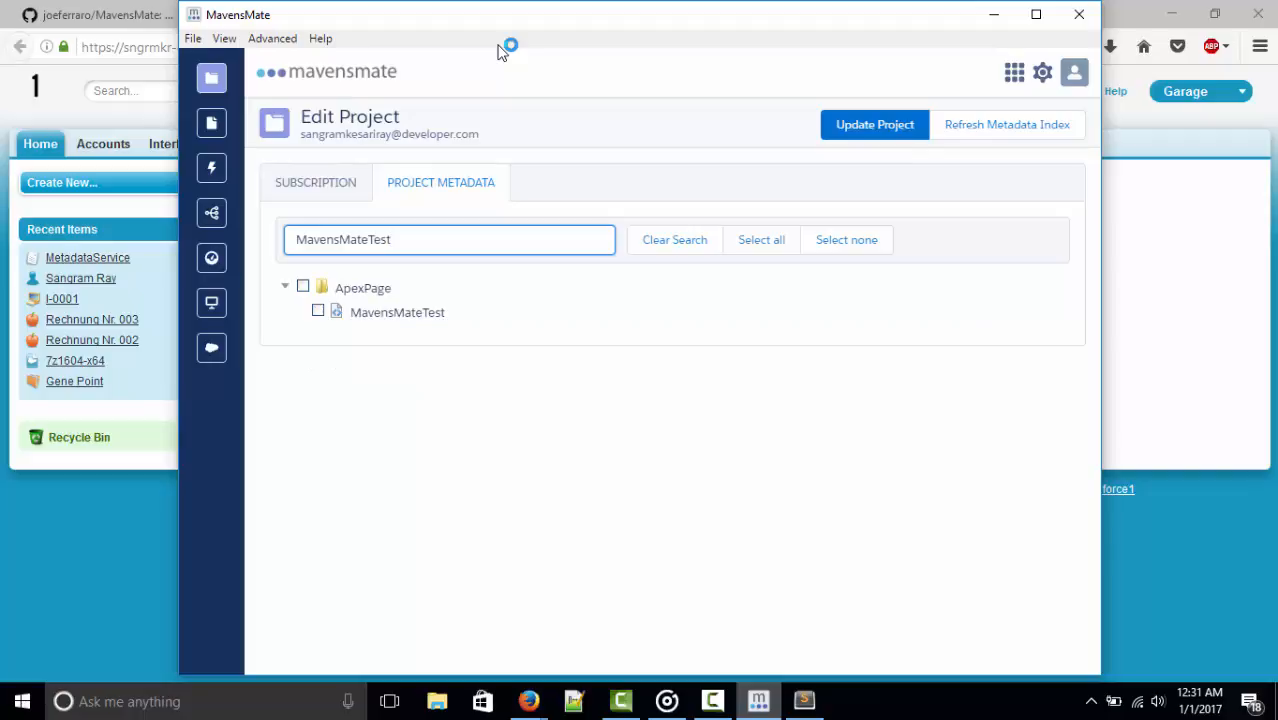
left_click(318, 312)
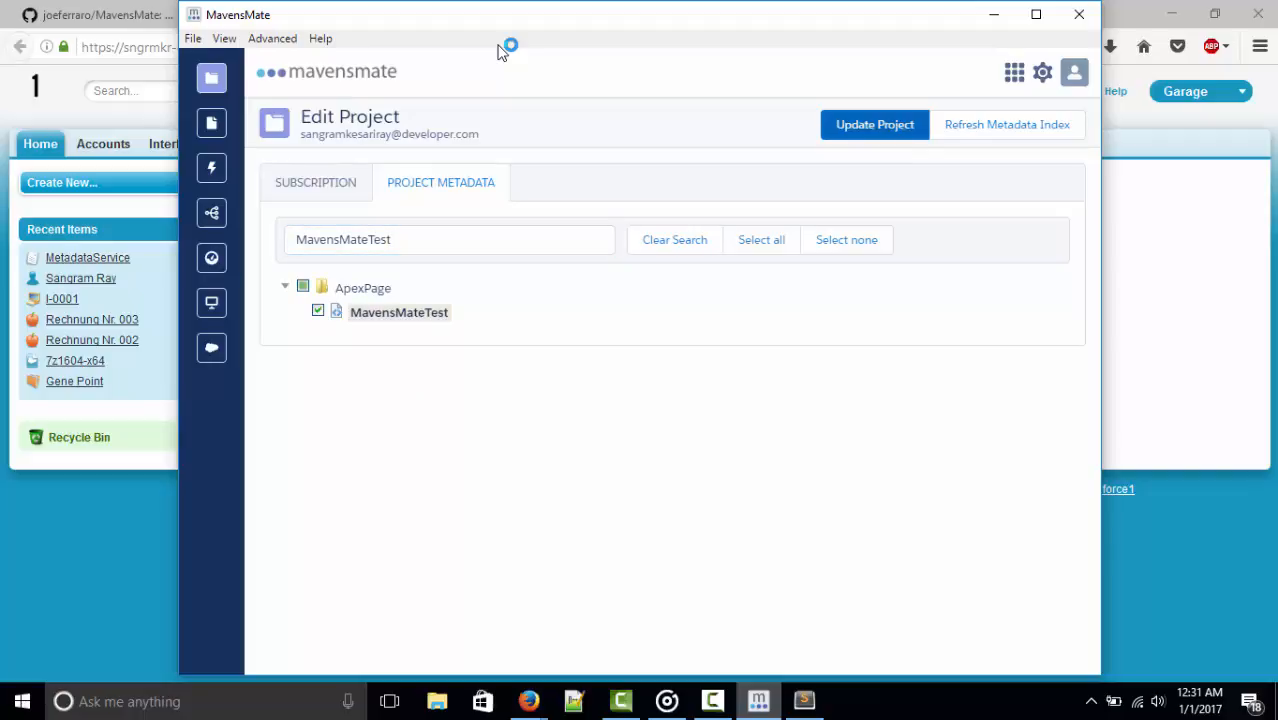
left_click(872, 124)
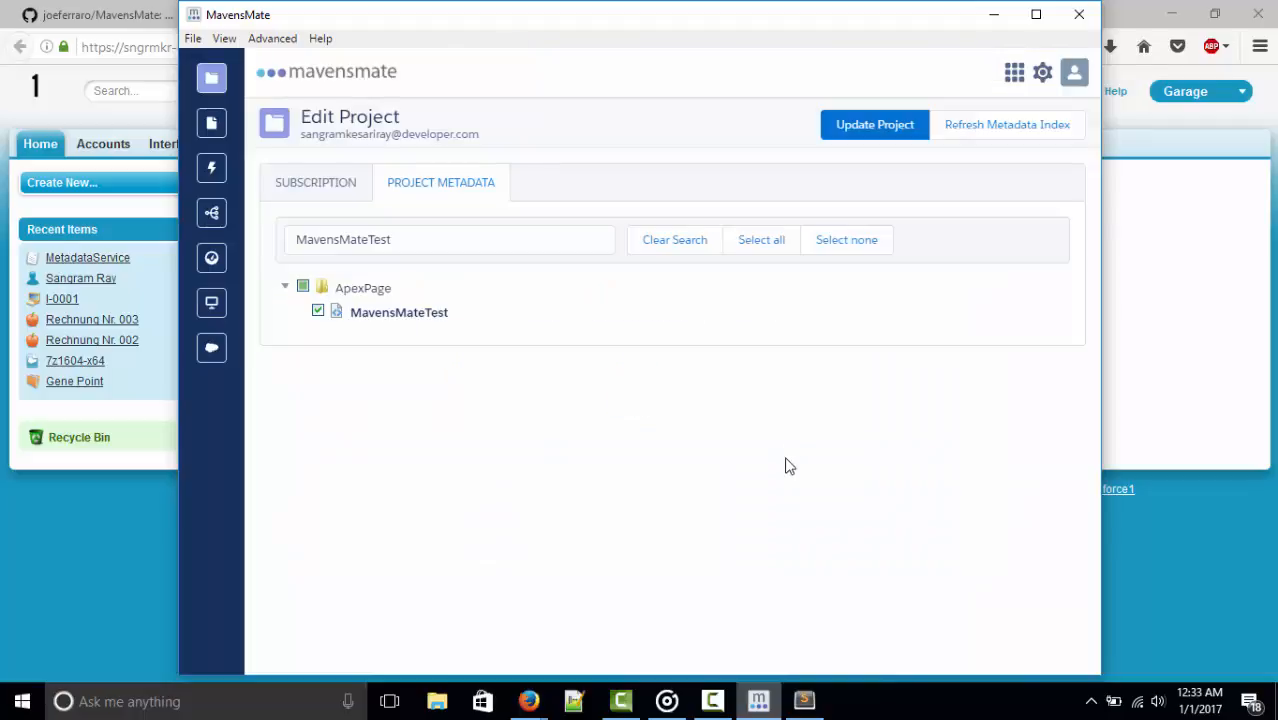
left_click(804, 700)
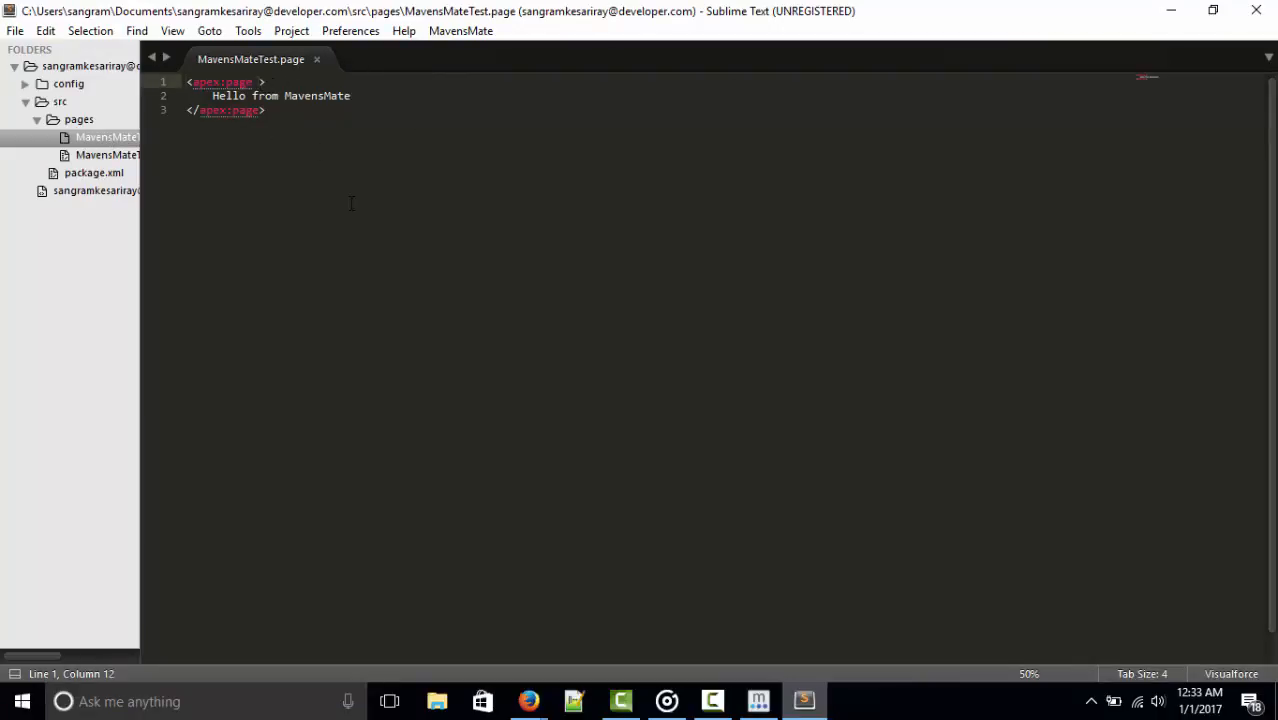
Add sidebar="false" and showHeader="false" to the apex:page tag and select the old greeting
type("sidebar=\"Boolean\"")
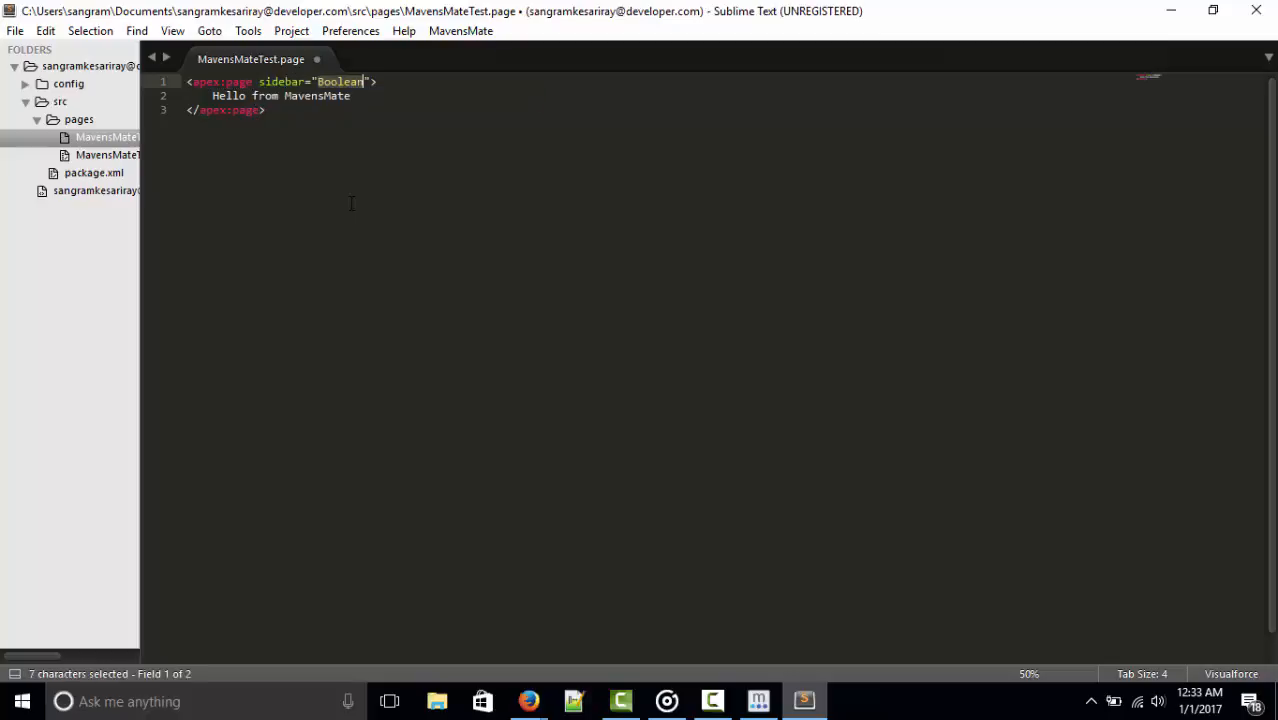
type("false")
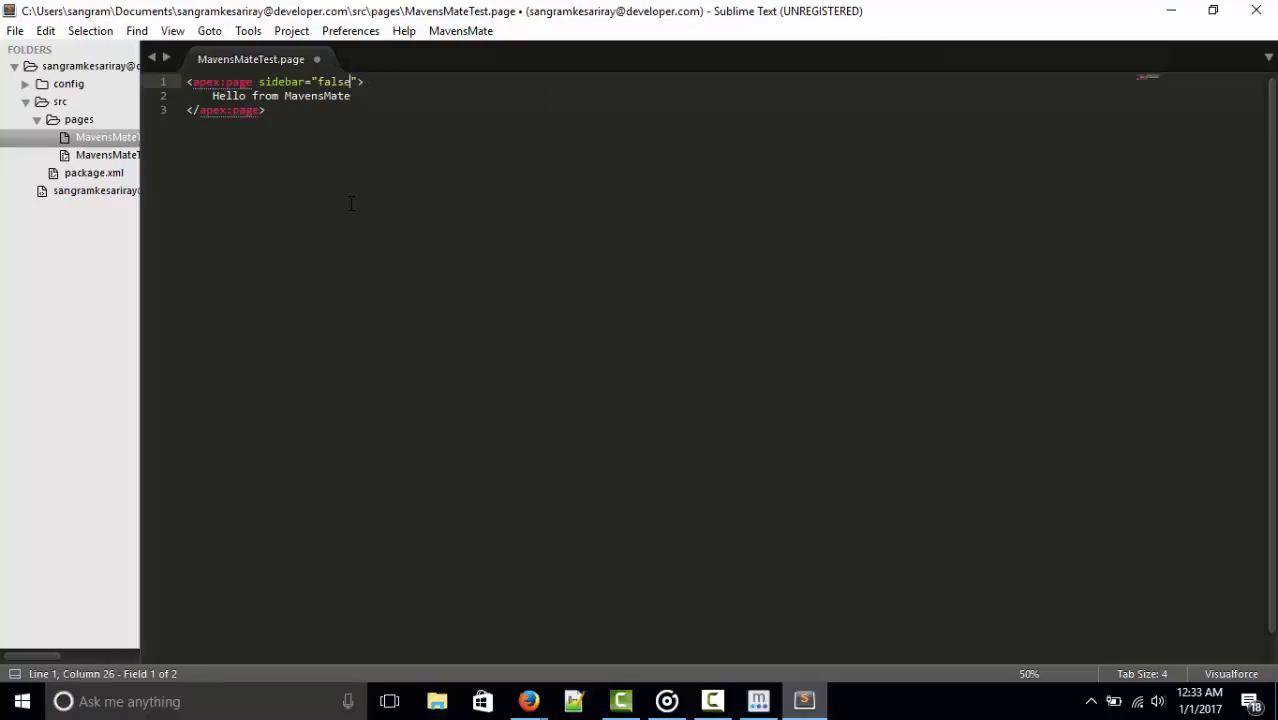
key("Right")
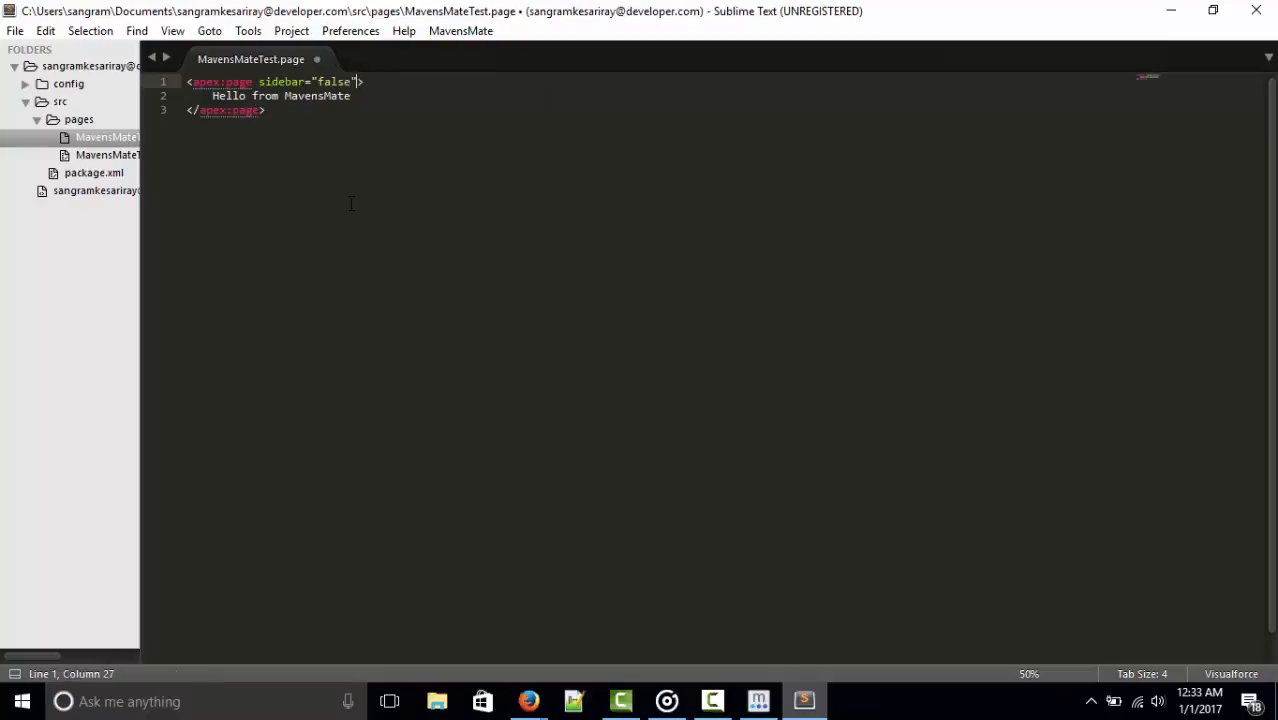
type("showHeader=\"fal")
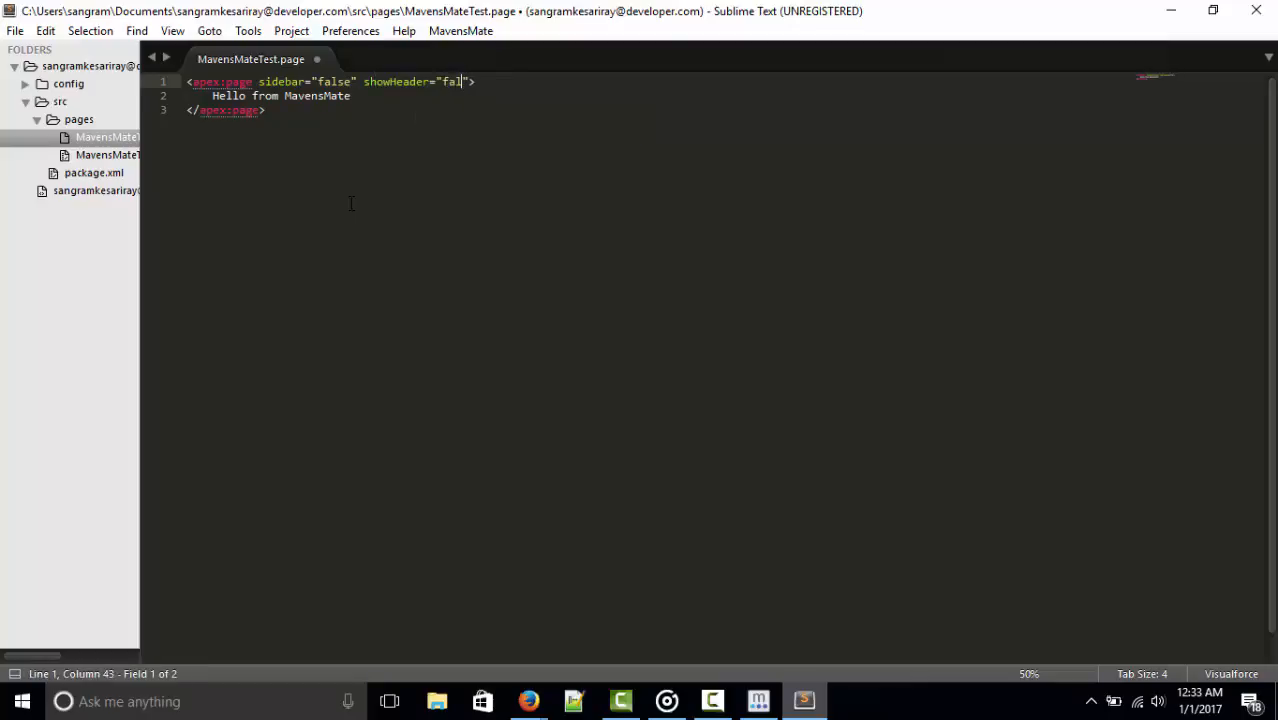
type("se")
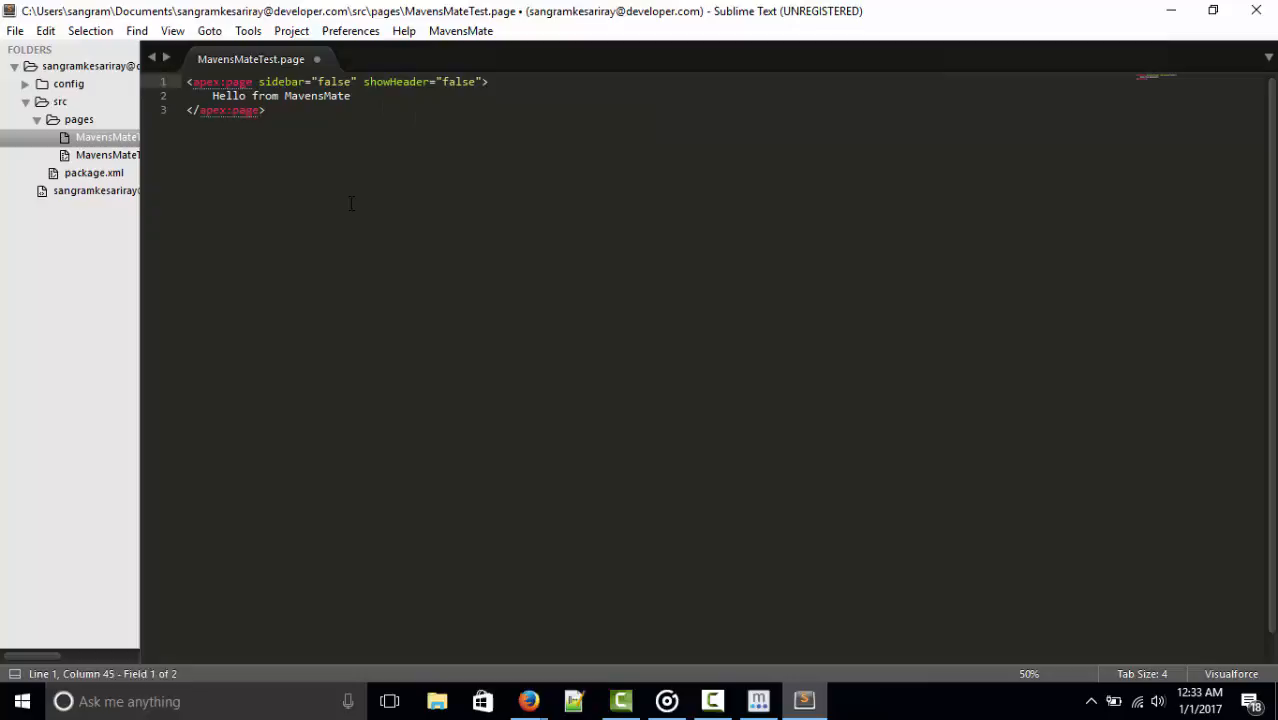
left_click(280, 96)
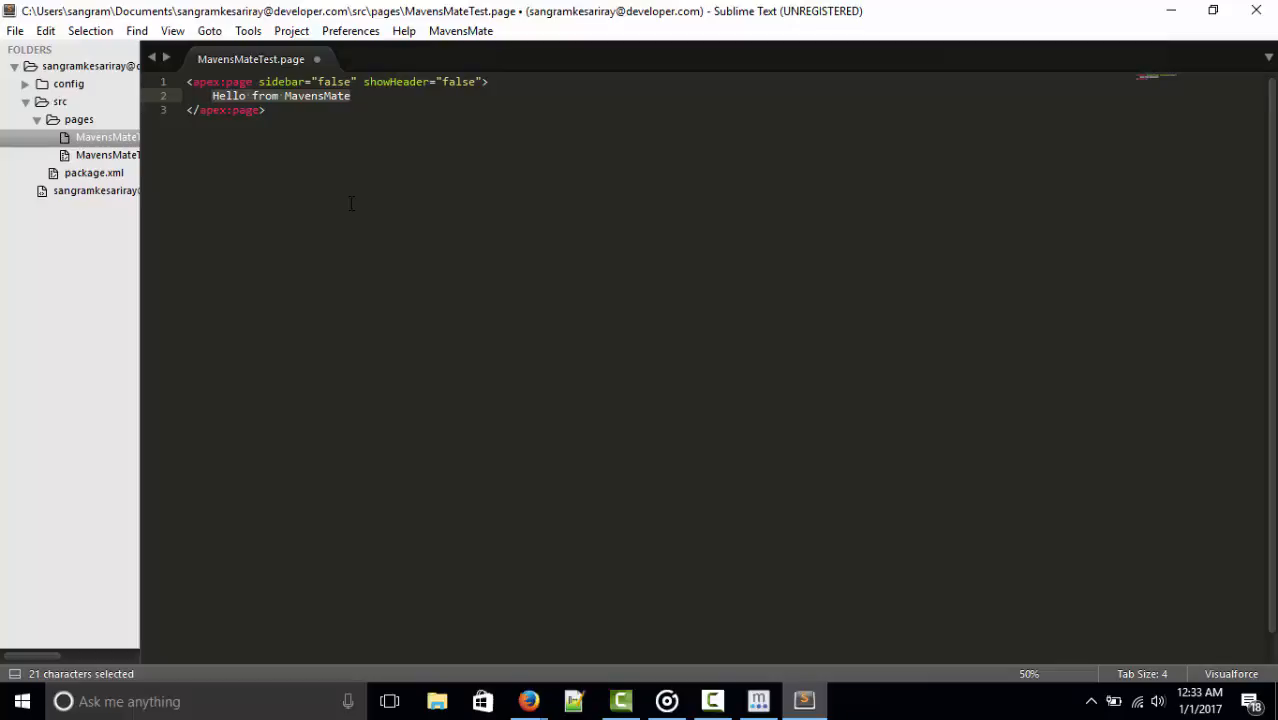
Replace the greeting with 'MavensMate is installed' inside the apex:page tag
key("Delete")
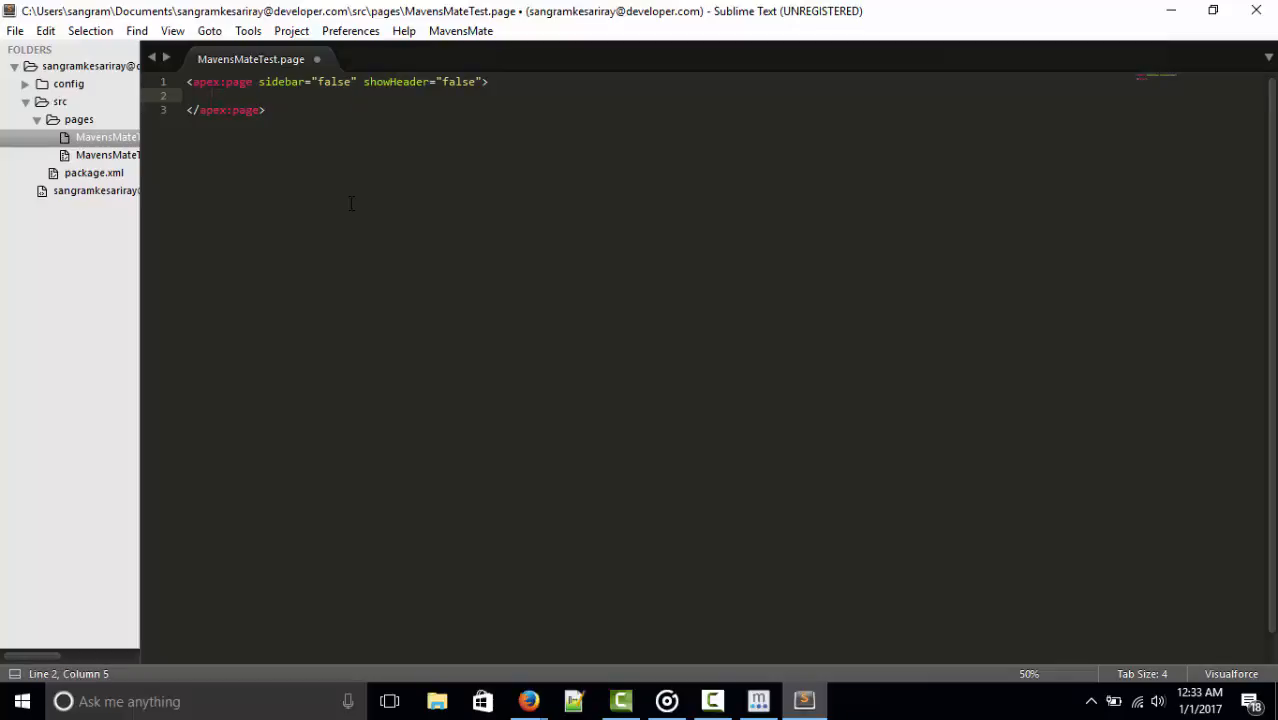
type("MavensMate")
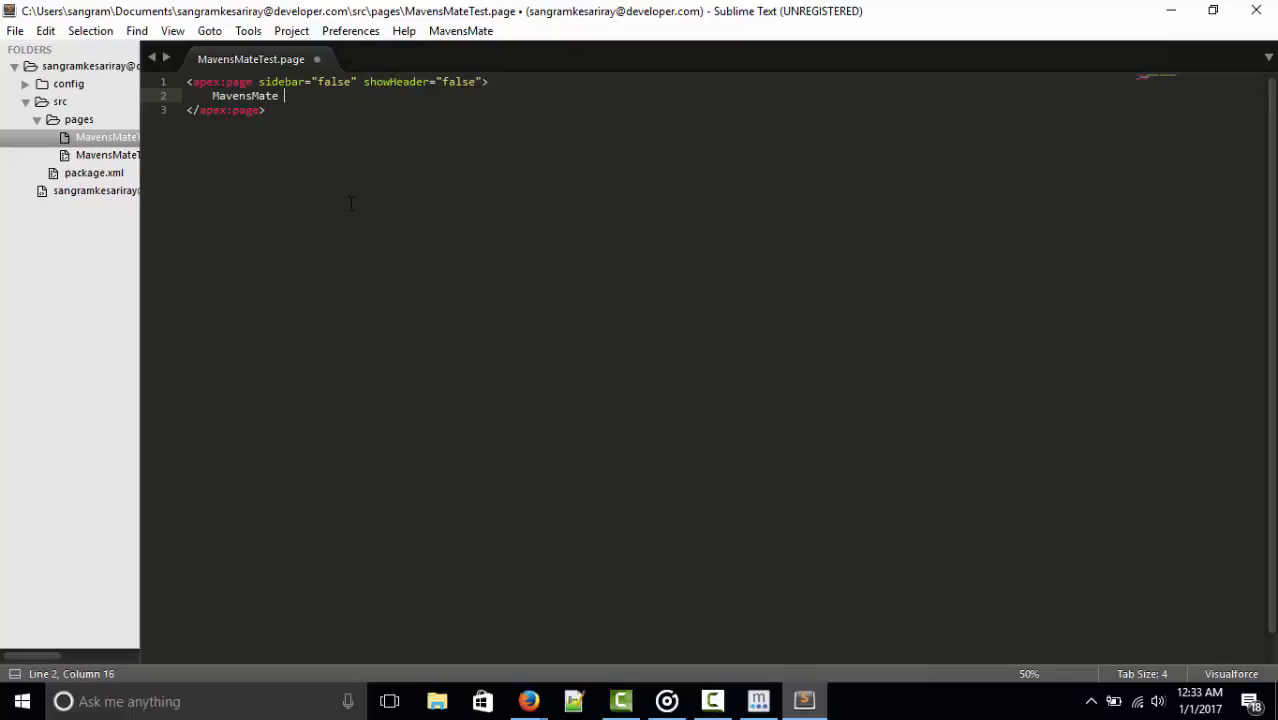
type("is")
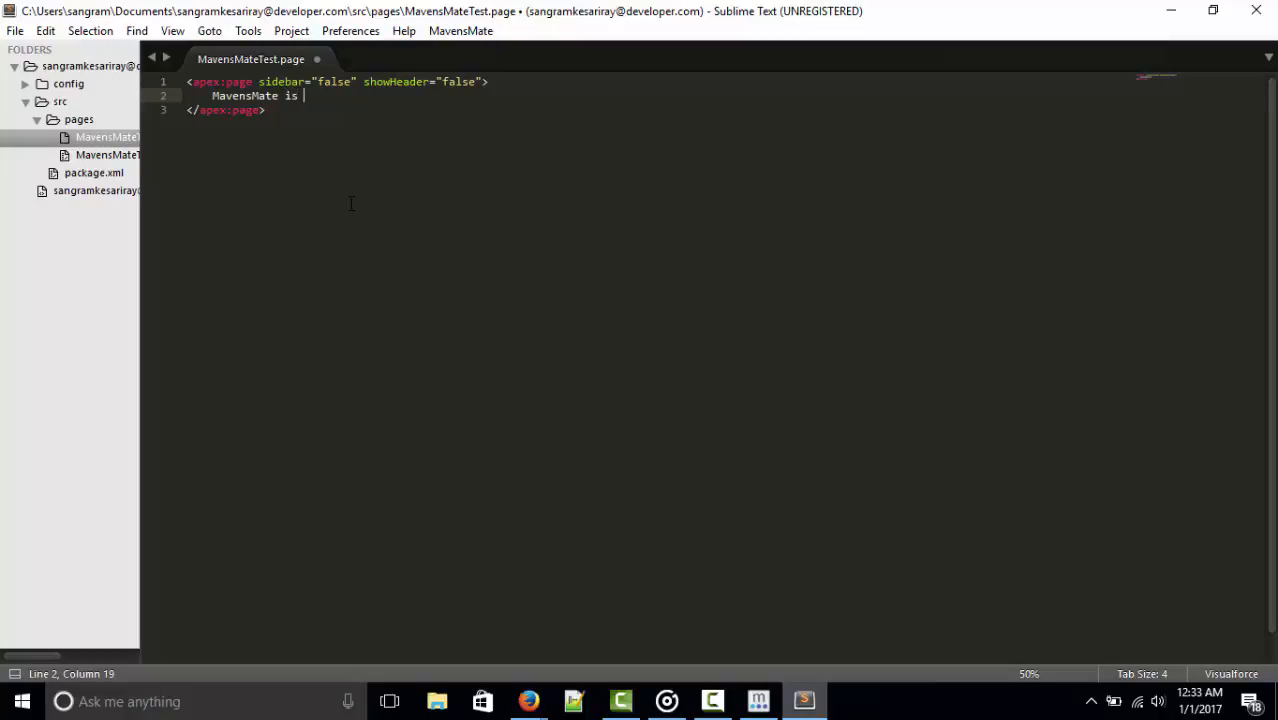
type("installed")
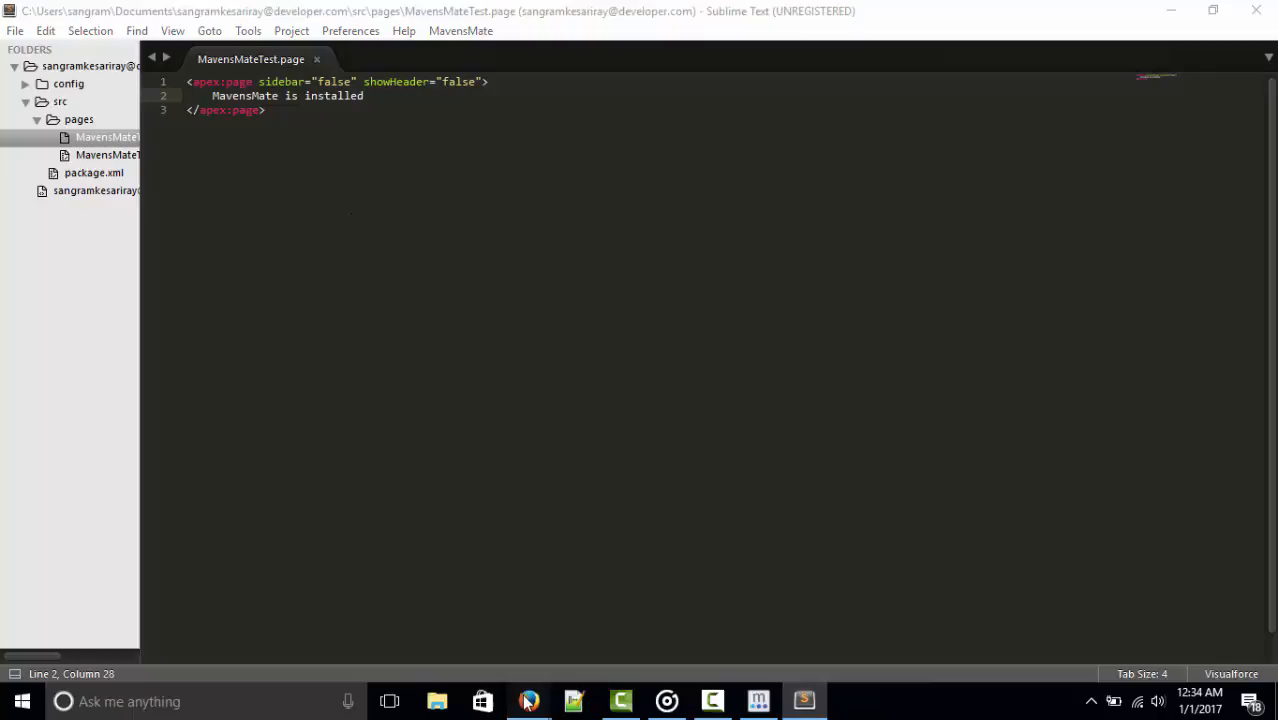
Switch to the MavensMateTest preview in the browser and bring up its context menu to reload
left_click(528, 700)
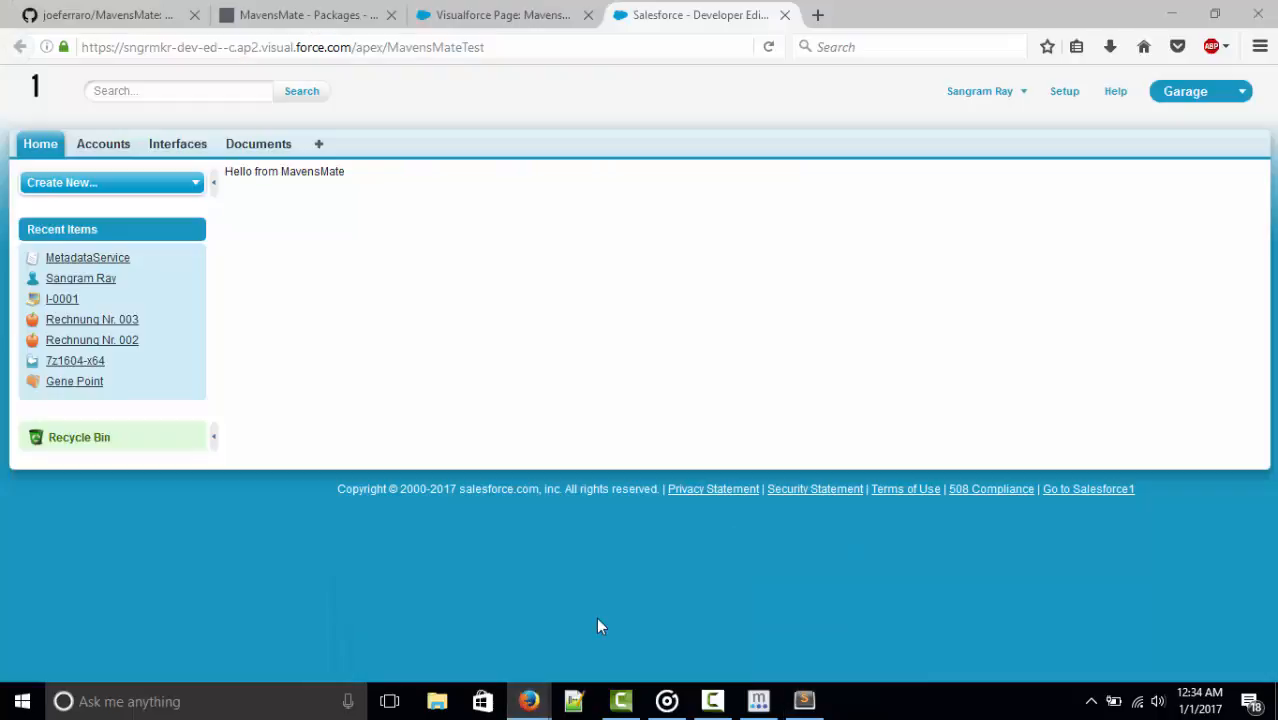
mouse_move(516, 296)
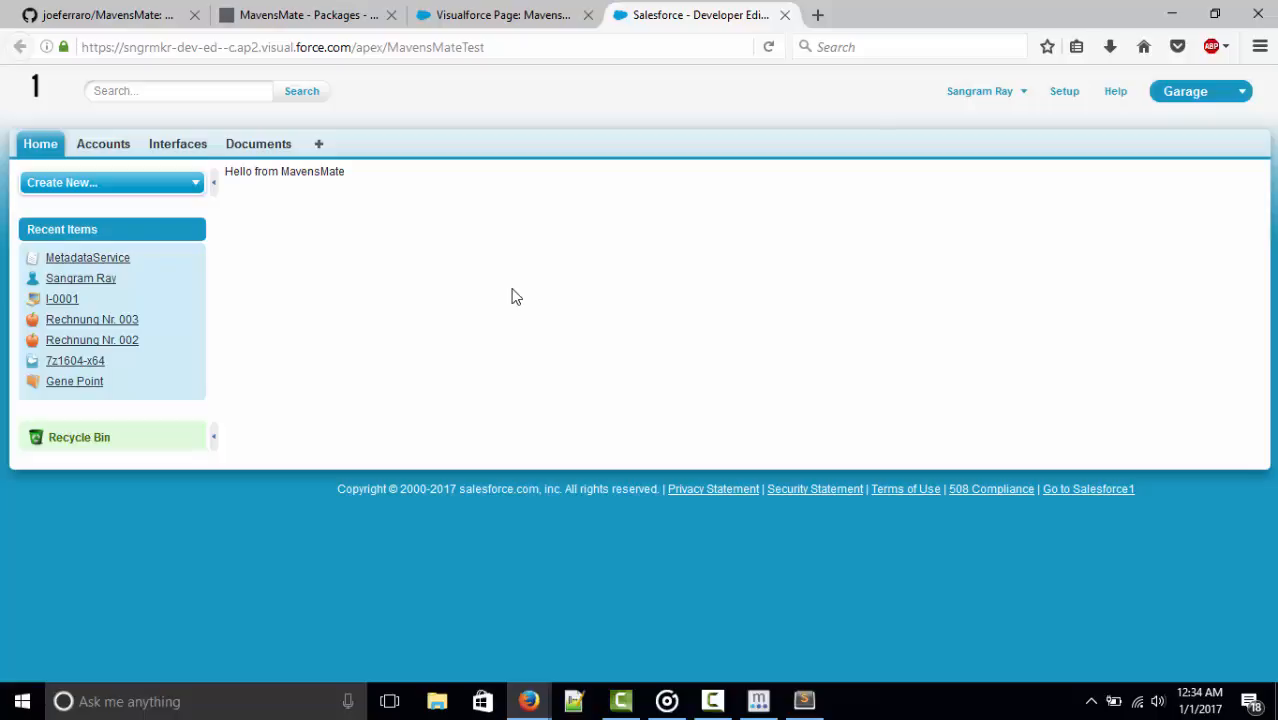
right_click(516, 296)
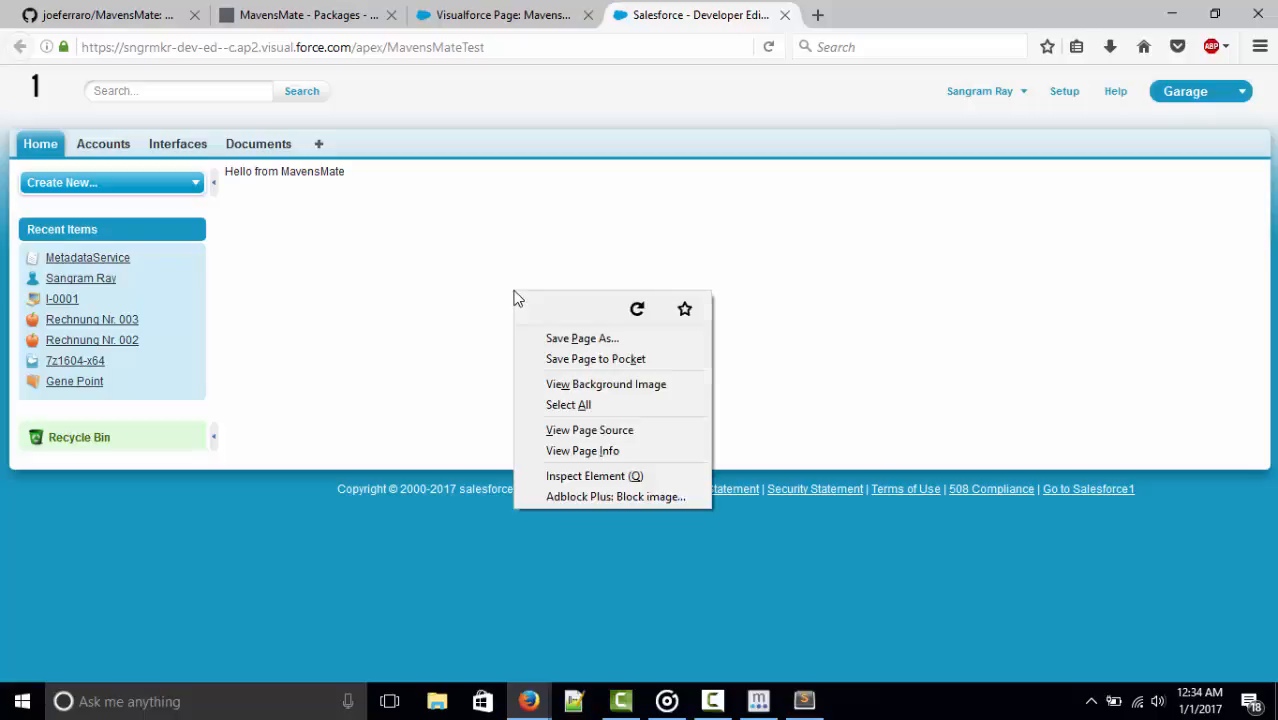